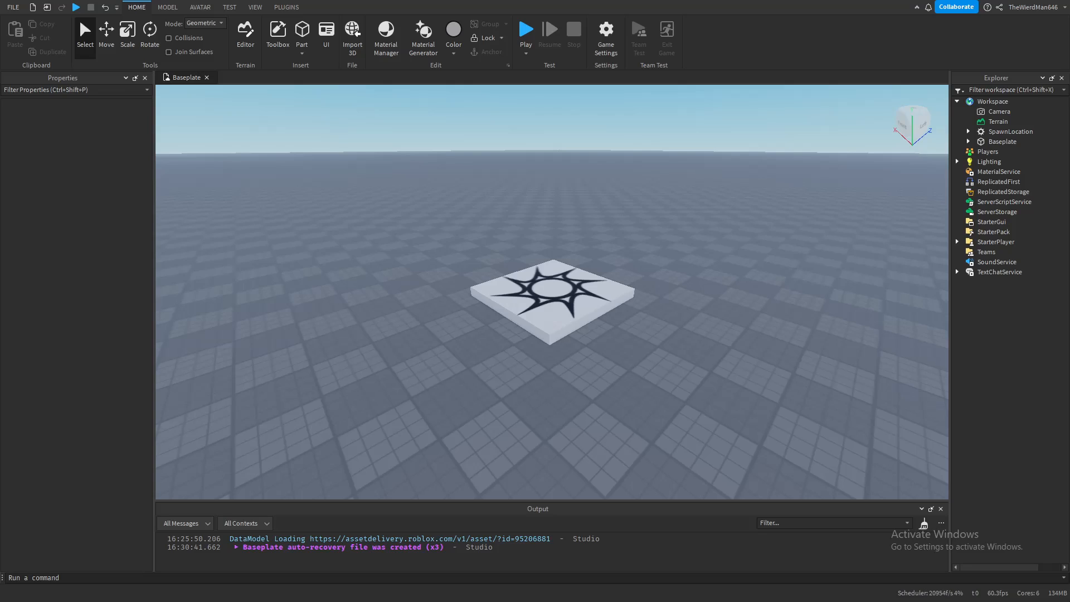
Step: Insert a Part into the workspace and add a new Script under ServerScriptService
{"action": "left_click", "coordinate": [301, 32]}
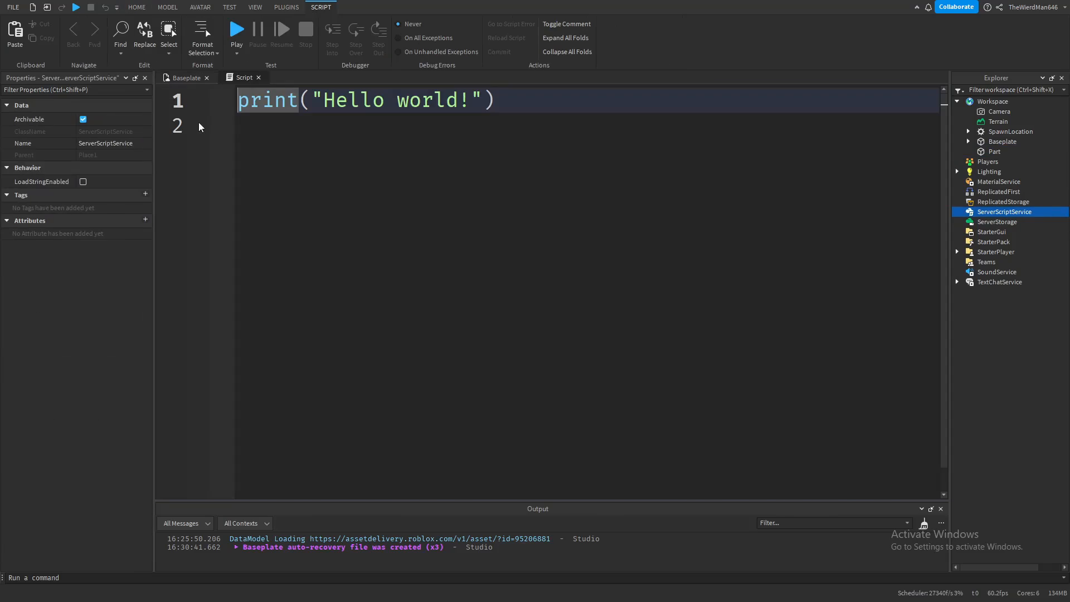
{"action": "left_click", "coordinate": [956, 211]}
{"action": "type", "text": "šaint"}
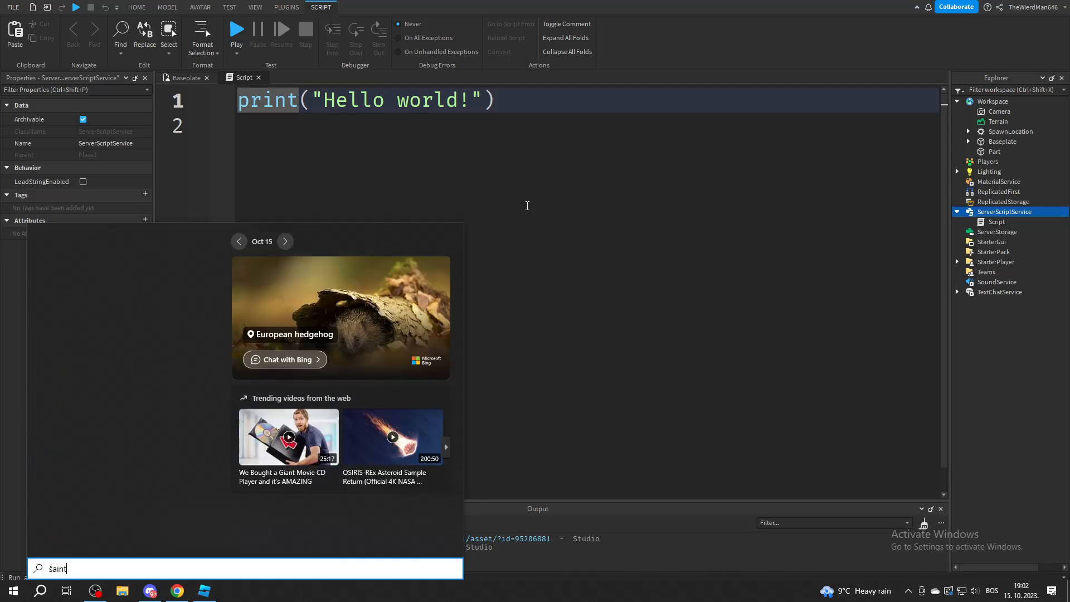
Step: Launch Paint and pencil-sketch a black oval loop with a line across its top
{"action": "left_click", "coordinate": [232, 591]}
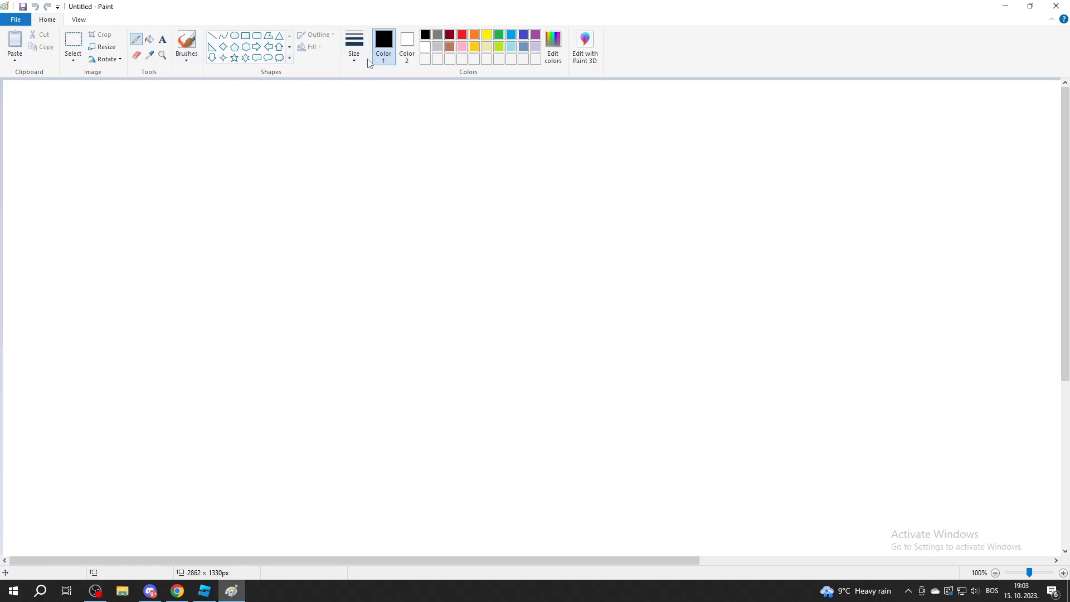
{"action": "left_click_drag", "start_coordinate": [116, 280], "coordinate": [147, 331]}
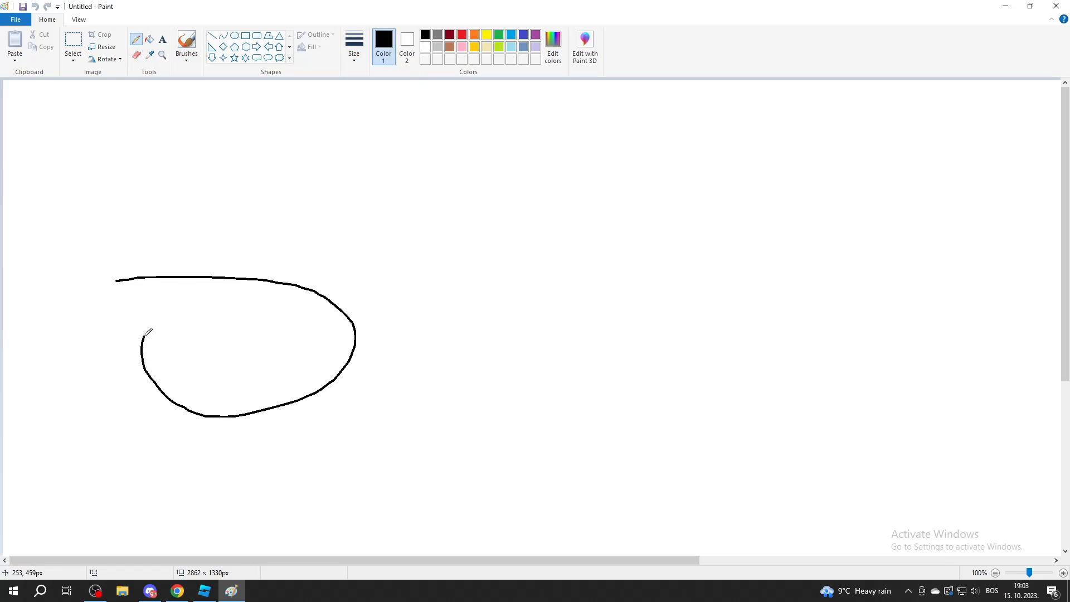
{"action": "left_click_drag", "start_coordinate": [144, 331], "coordinate": [491, 281]}
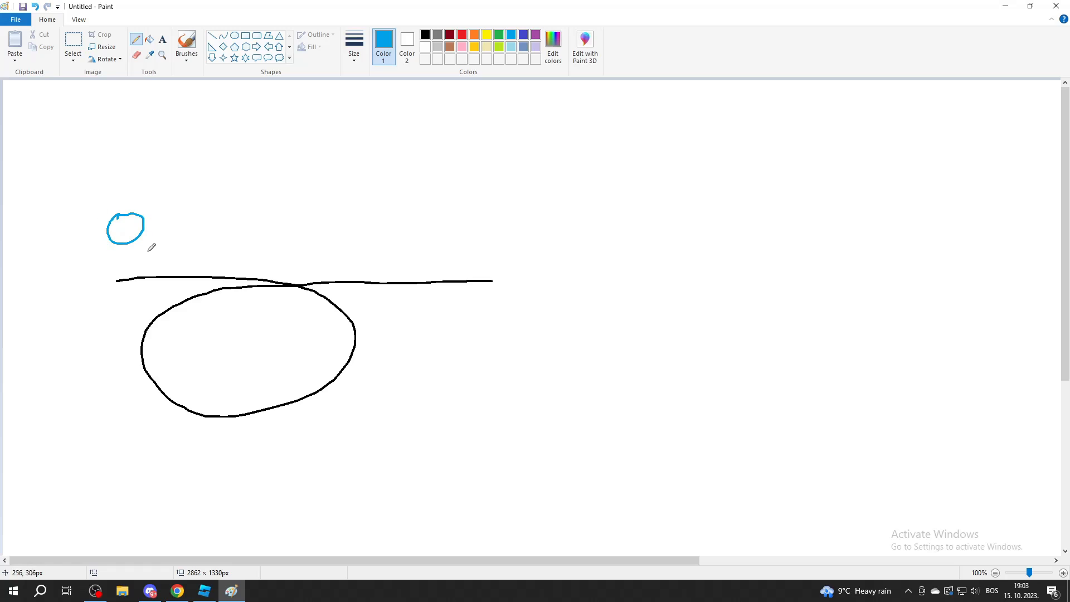
{"action": "mouse_move", "coordinate": [161, 224]}
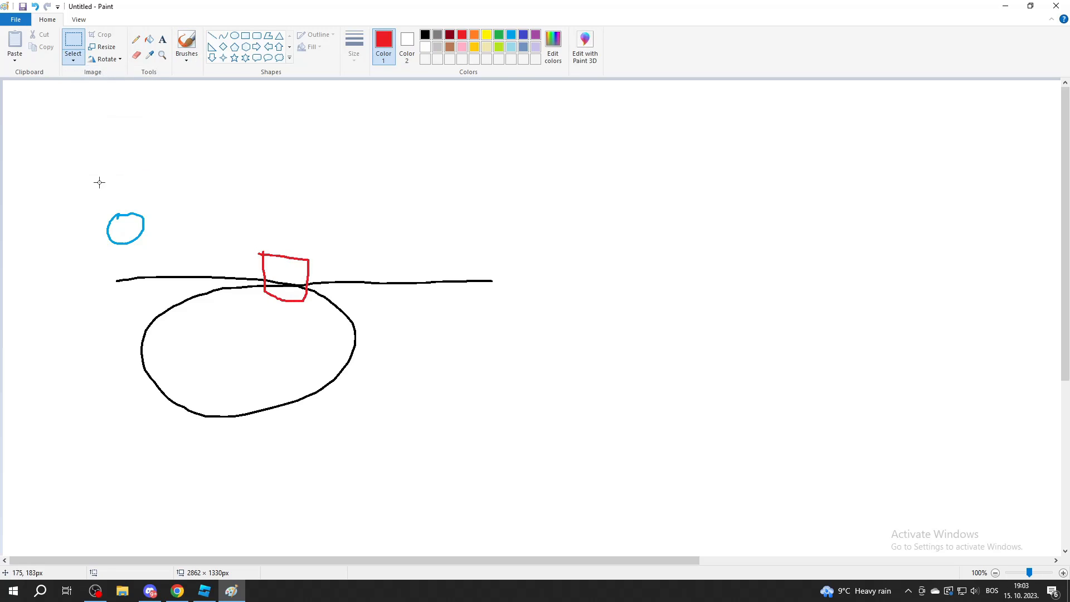
Step: Drag the blue circle around the oval and rightward along the line past the red square
{"action": "left_click_drag", "start_coordinate": [125, 228], "coordinate": [282, 275]}
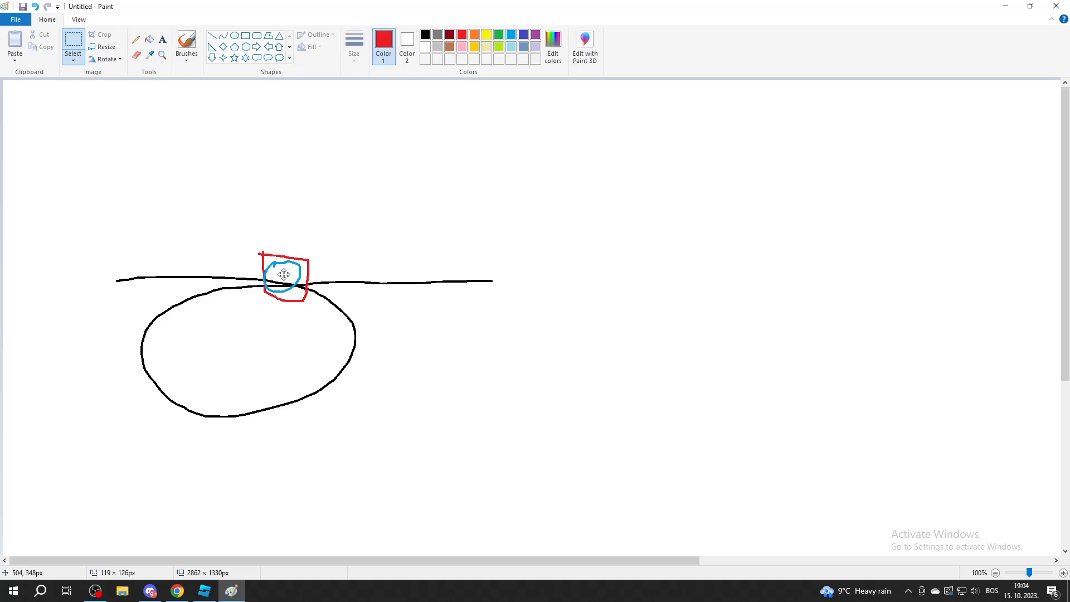
{"action": "left_click_drag", "start_coordinate": [283, 276], "coordinate": [279, 268]}
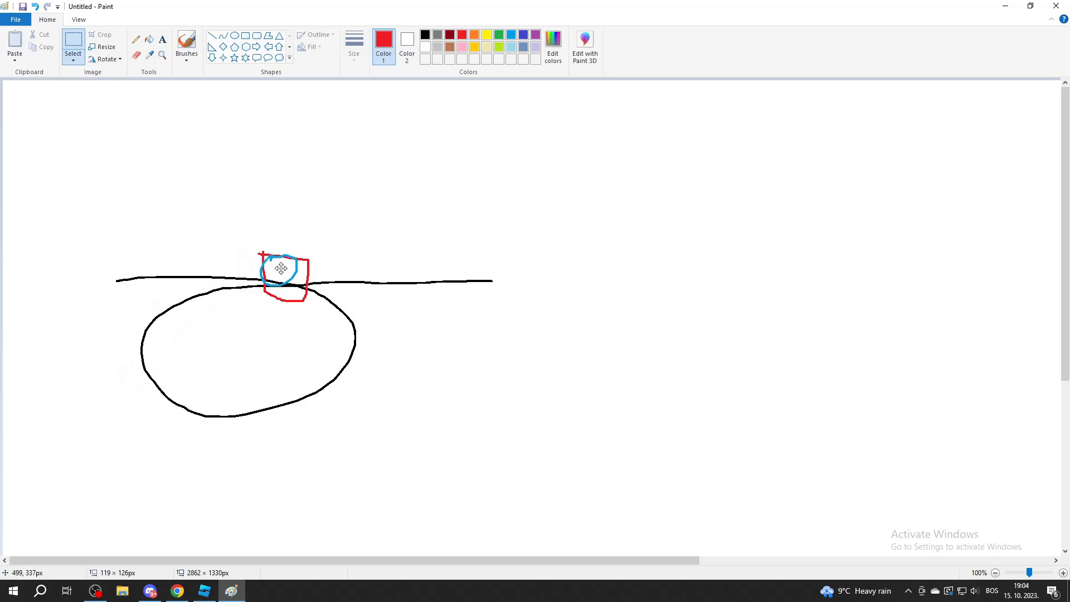
{"action": "left_click_drag", "start_coordinate": [280, 266], "coordinate": [282, 276]}
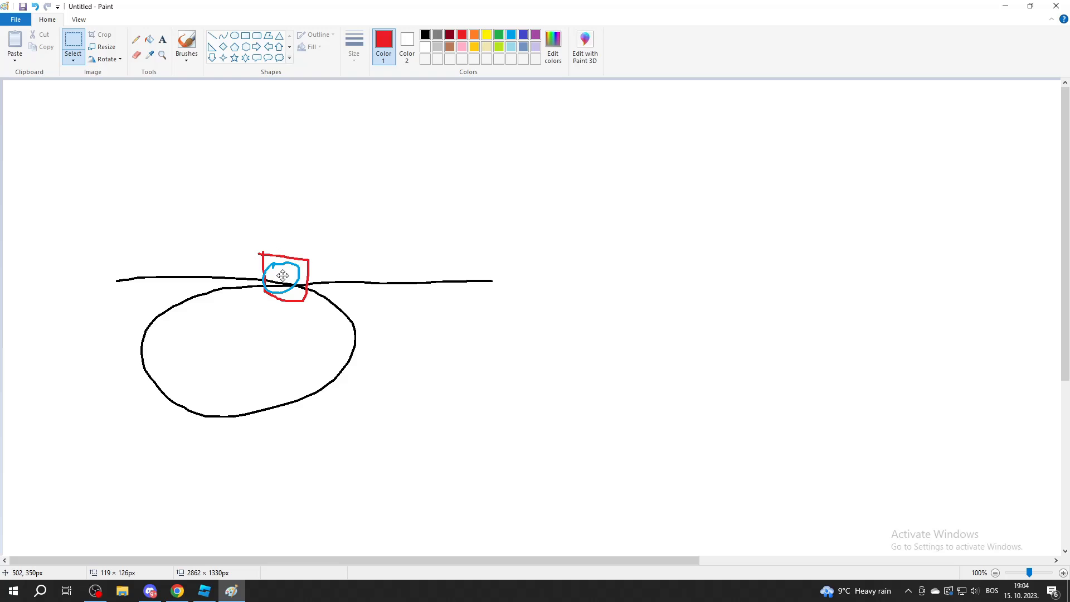
{"action": "left_click_drag", "start_coordinate": [282, 277], "coordinate": [347, 361]}
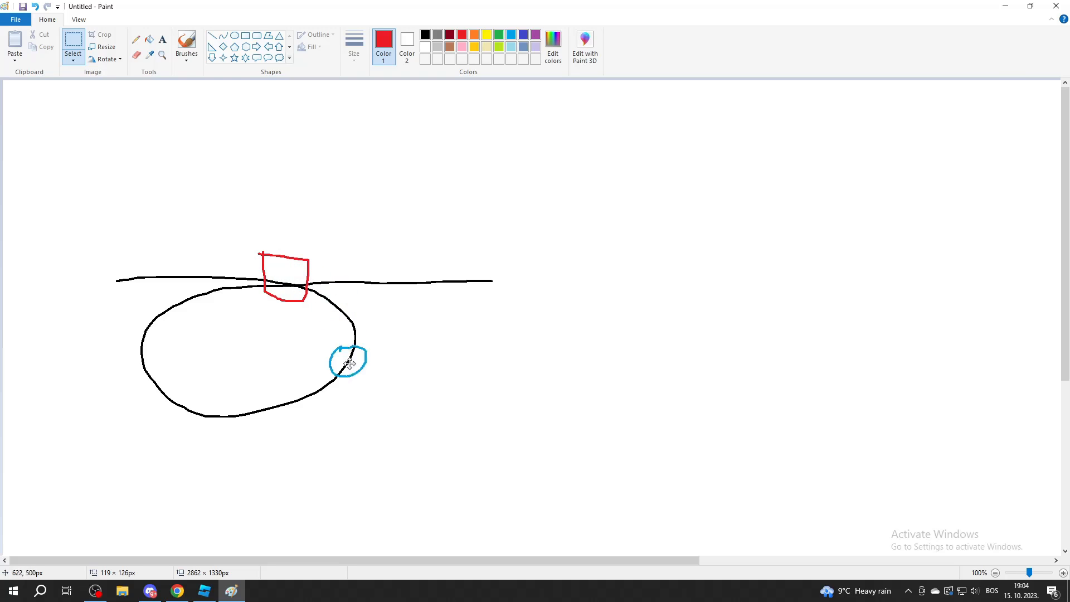
{"action": "left_click_drag", "start_coordinate": [347, 361], "coordinate": [152, 401]}
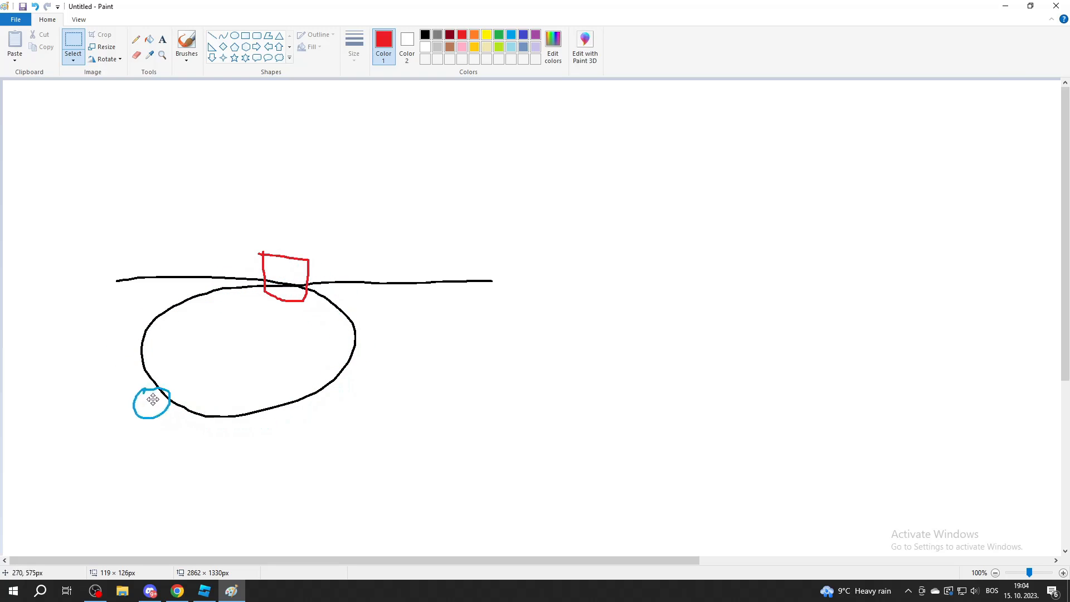
{"action": "left_click_drag", "start_coordinate": [151, 400], "coordinate": [286, 273]}
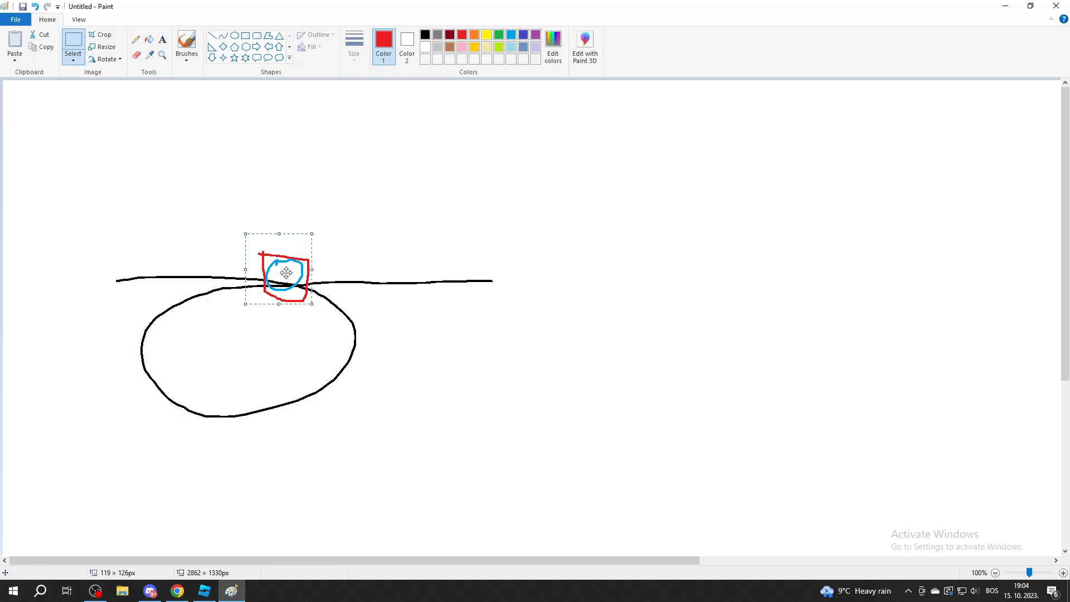
{"action": "left_click_drag", "start_coordinate": [286, 272], "coordinate": [292, 285]}
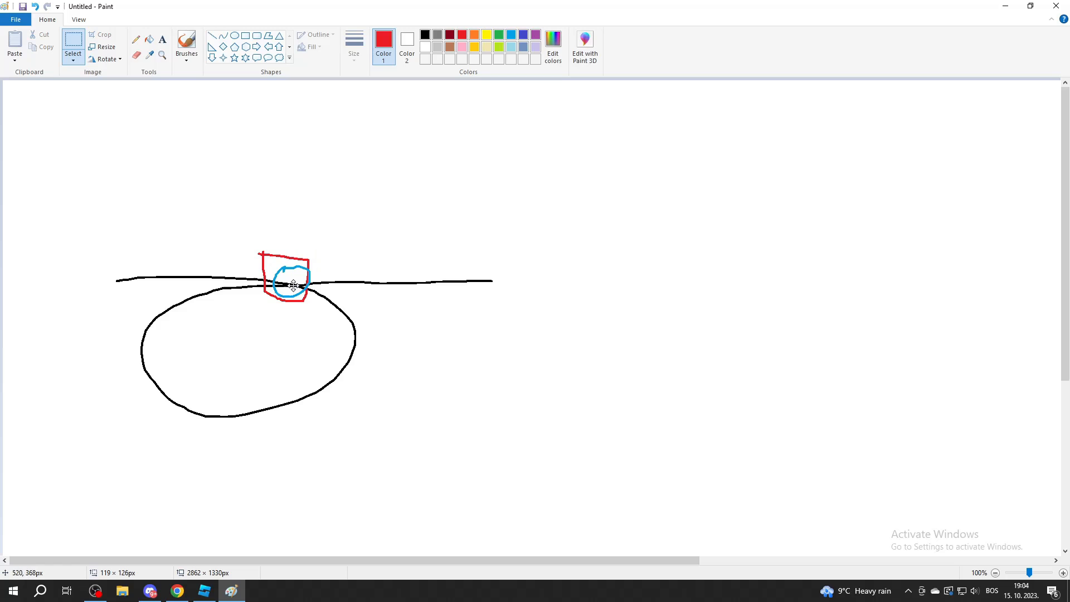
{"action": "left_click_drag", "start_coordinate": [292, 285], "coordinate": [370, 282]}
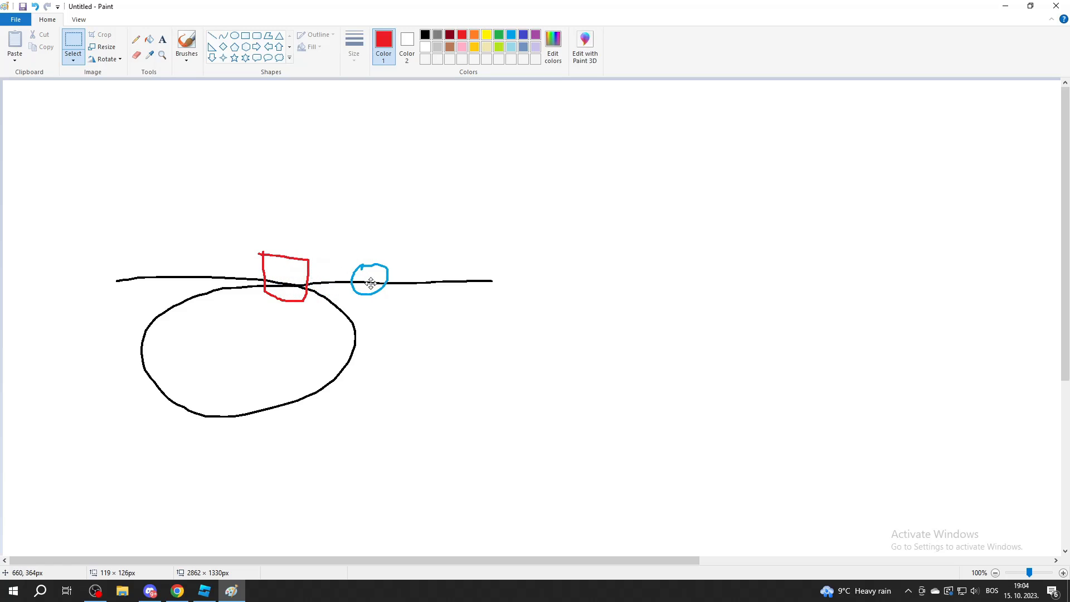
{"action": "left_click_drag", "start_coordinate": [371, 280], "coordinate": [395, 281]}
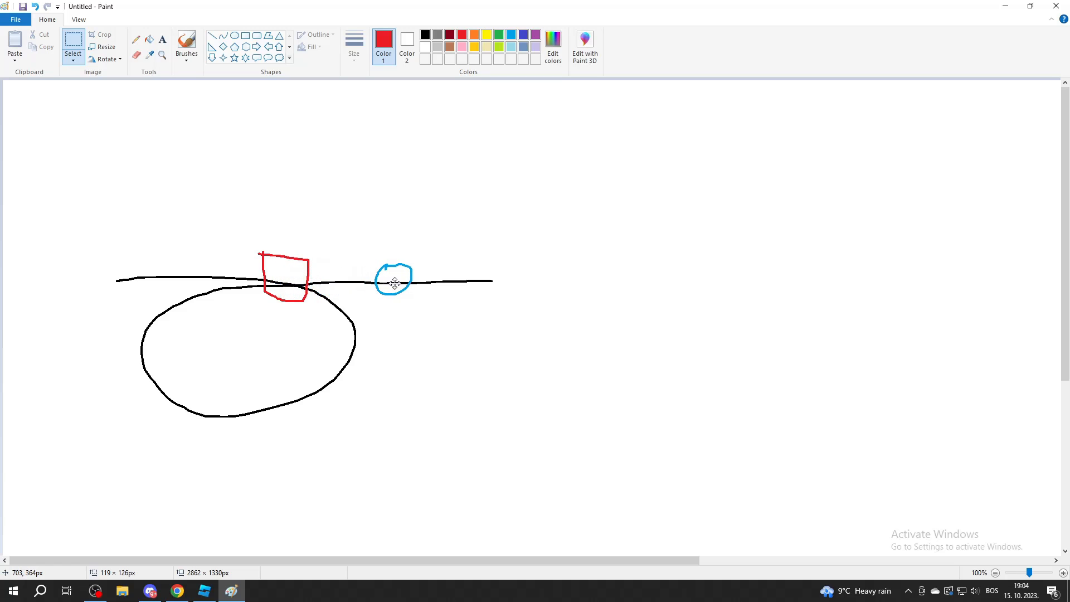
{"action": "left_click_drag", "start_coordinate": [393, 279], "coordinate": [488, 280]}
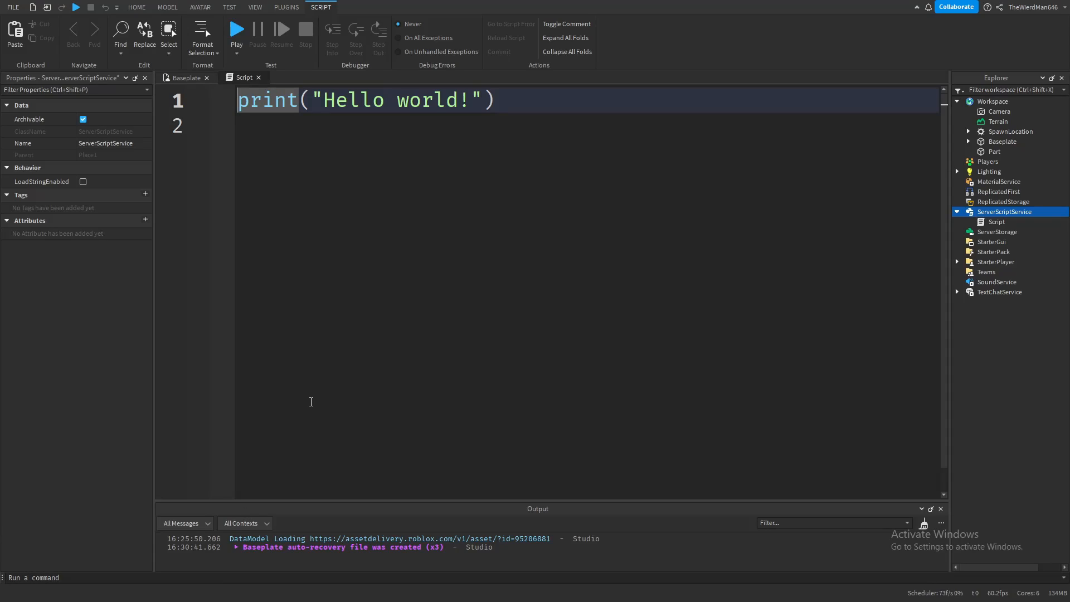
Step: Replace the Hello world print with a 'while condition do … end' loop template
{"action": "key", "text": "ctrl+a"}
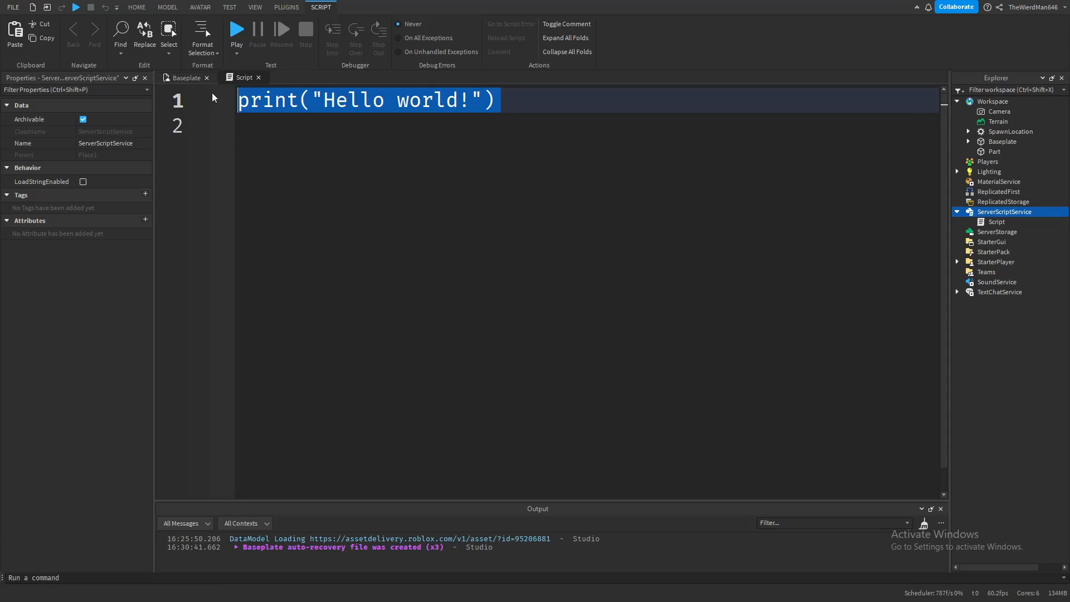
{"action": "type", "text": "while C"}
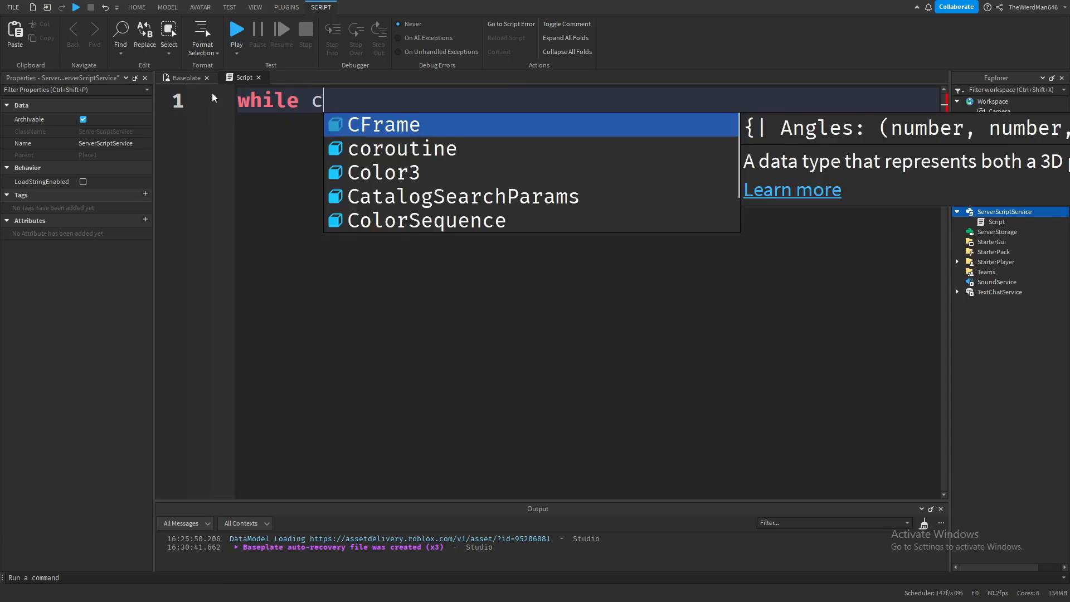
{"action": "type", "text": "onditoi"}
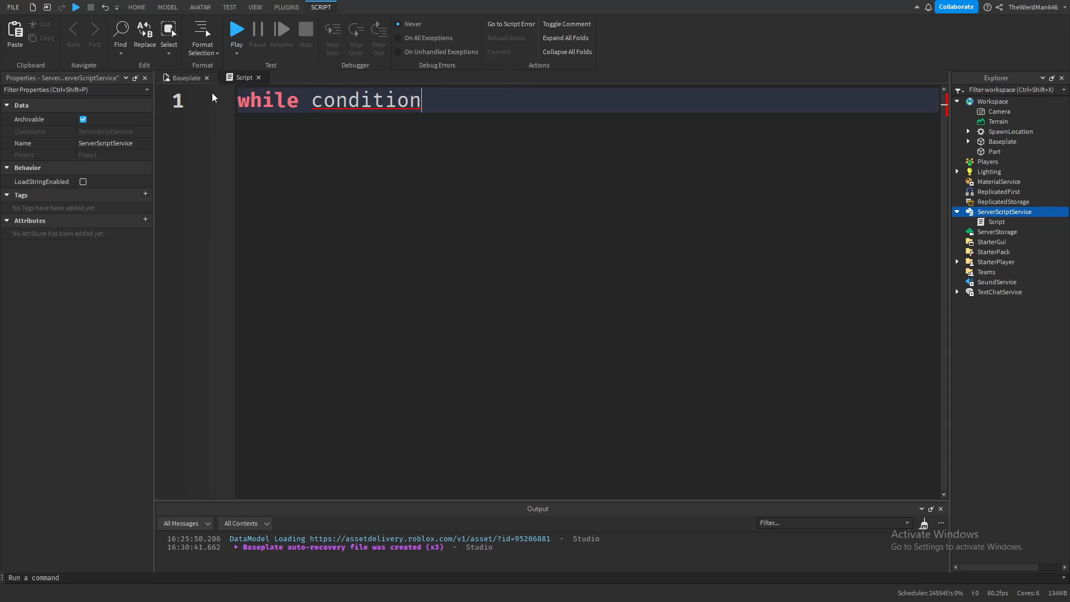
{"action": "type", "text": "do"}
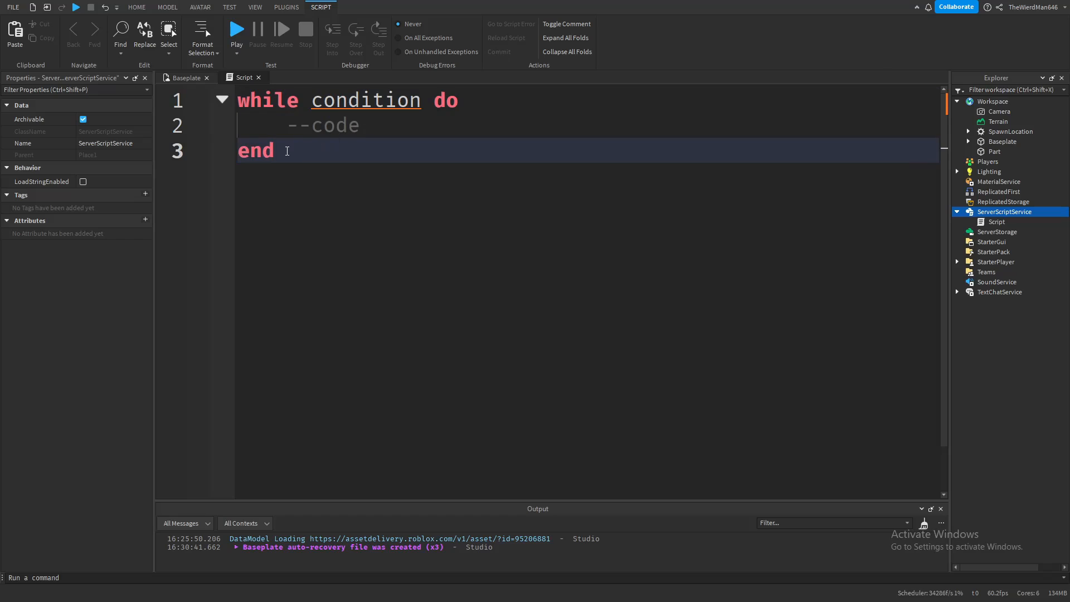
{"action": "double_click", "coordinate": [255, 150]}
{"action": "type", "text": "local x = 0"}
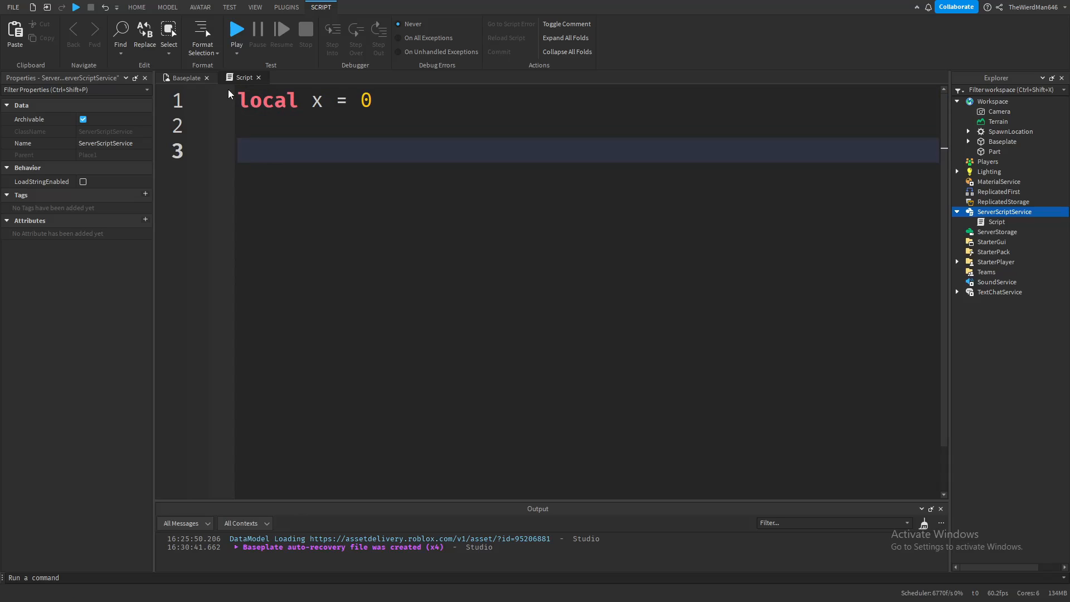
Step: Write 'while x < 50 do' on the empty line below local x = 0
{"action": "double_click", "coordinate": [317, 101]}
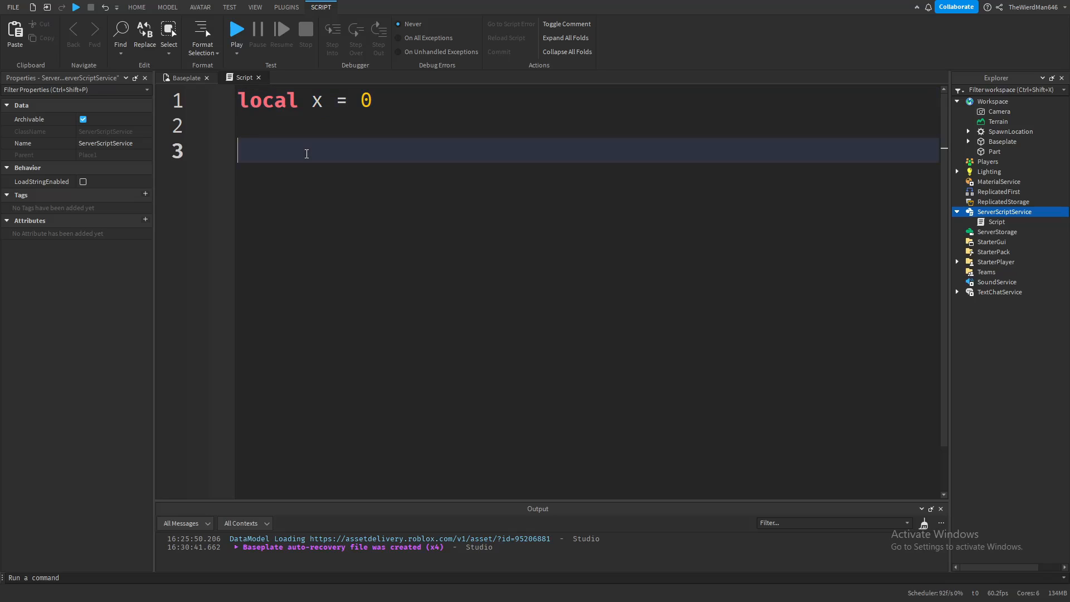
{"action": "type", "text": "while"}
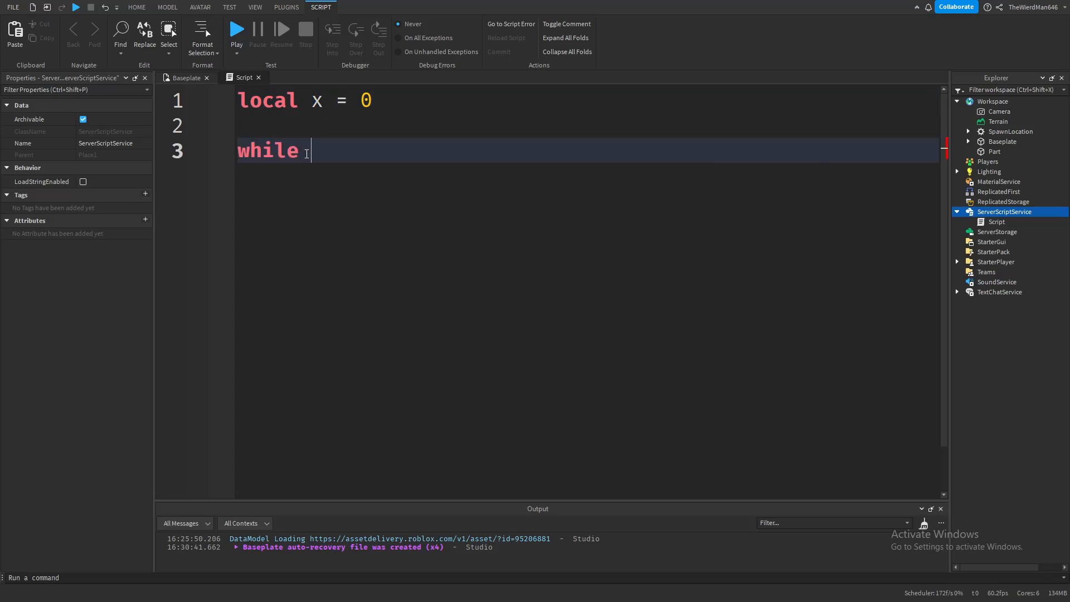
{"action": "type", "text": "x < 50"}
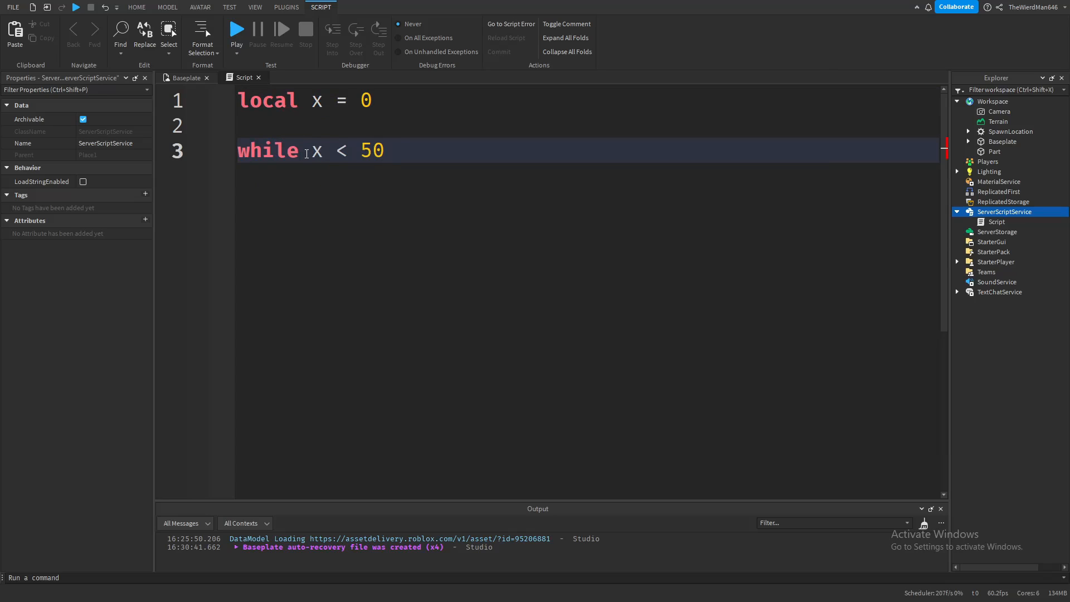
{"action": "type", "text": "do"}
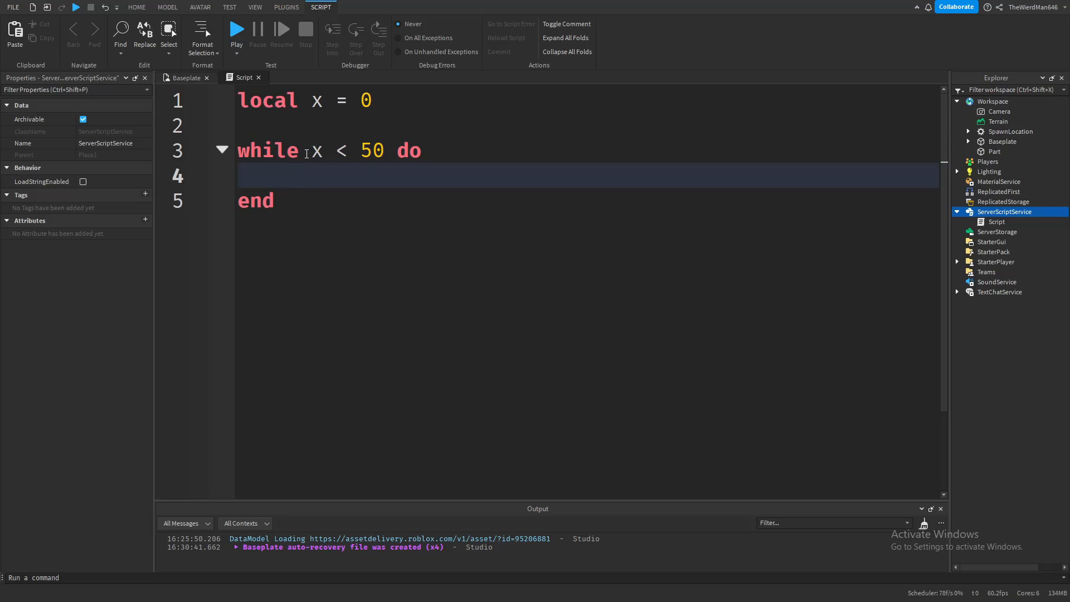
Step: Add 'x = x + 1' inside the loop, then rewrite it as the shorthand 'x += 1'
{"action": "type", "text": "x ="}
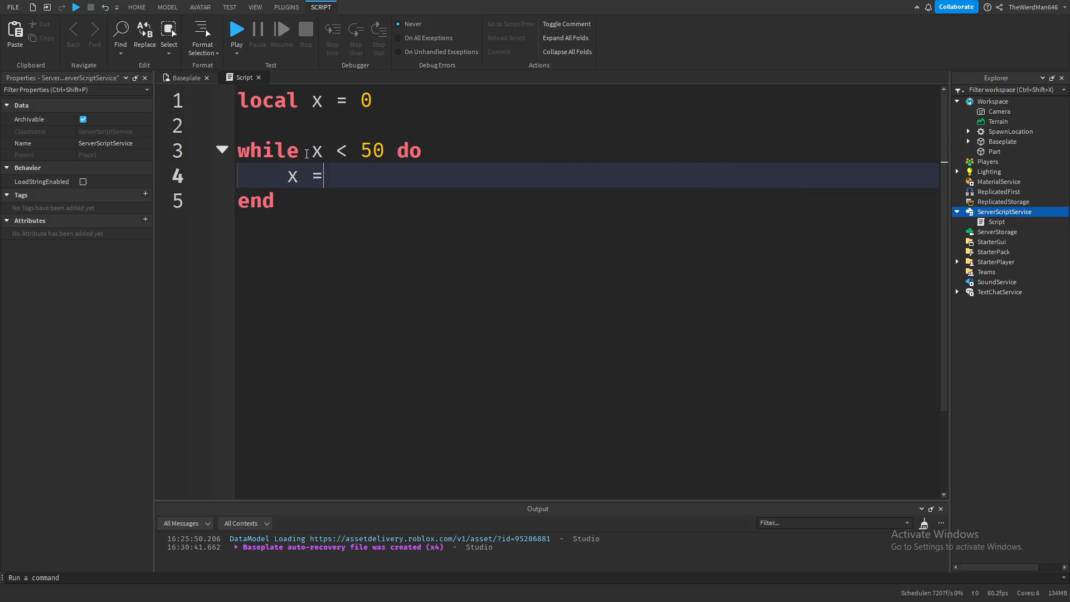
{"action": "type", "text": "x +"}
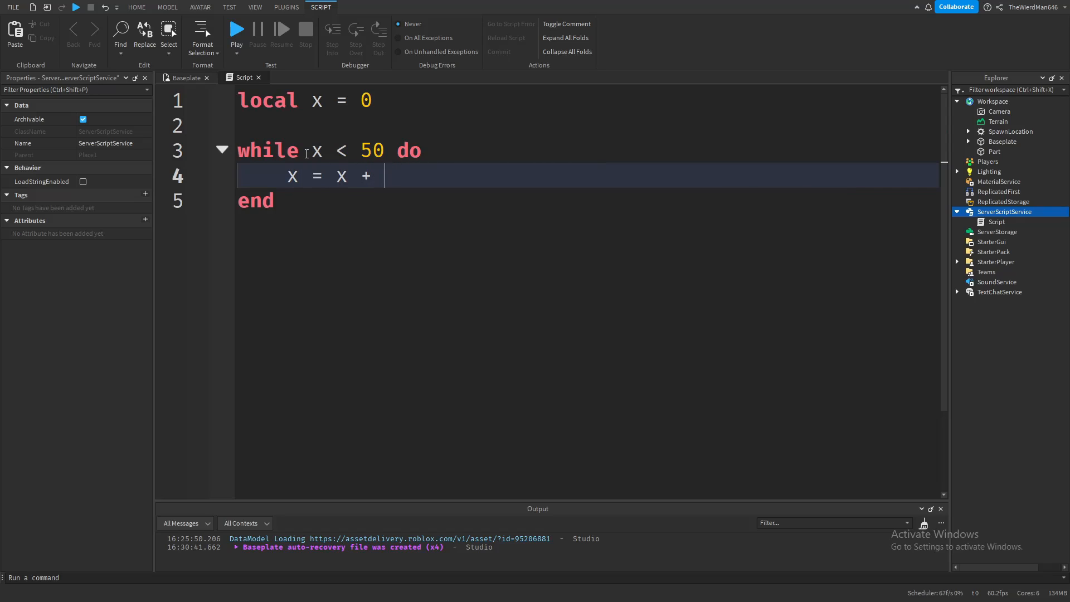
{"action": "type", "text": "1"}
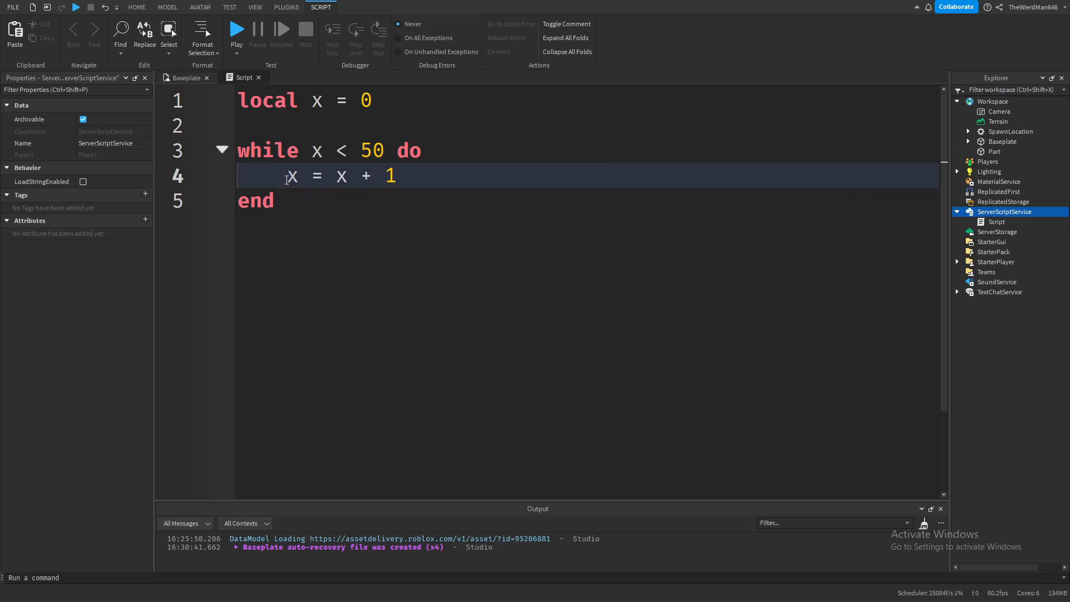
{"action": "double_click", "coordinate": [291, 176]}
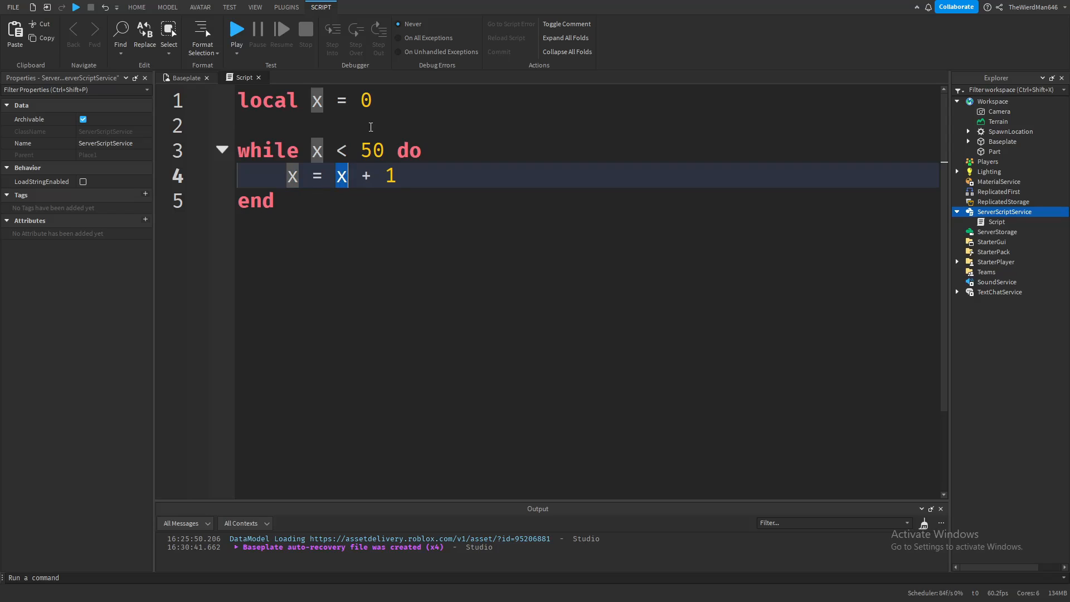
{"action": "left_click", "coordinate": [354, 175]}
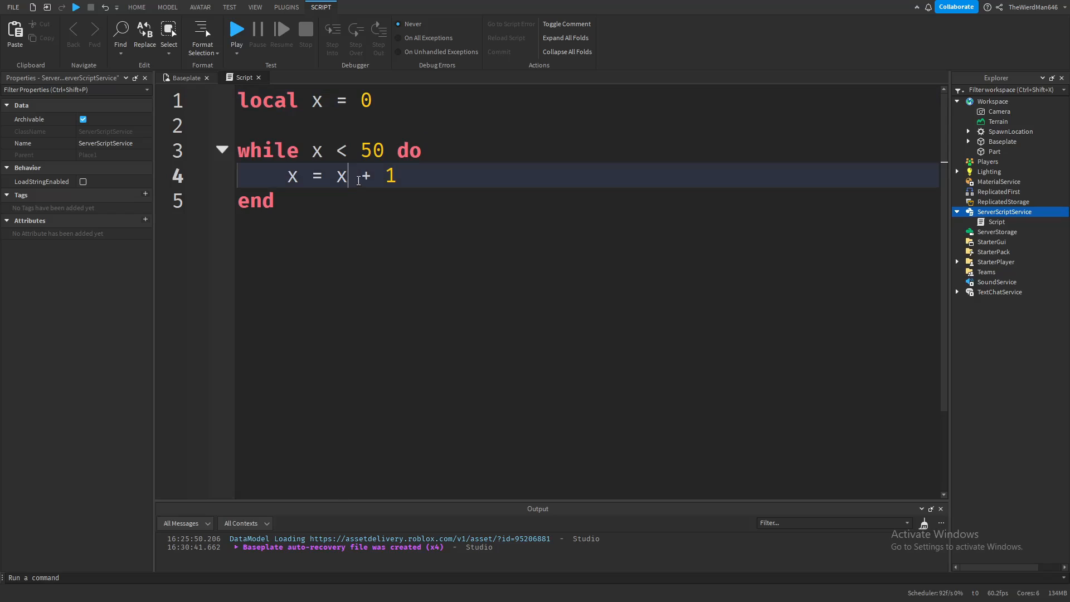
{"action": "left_click", "coordinate": [389, 176]}
{"action": "type", "text": "="}
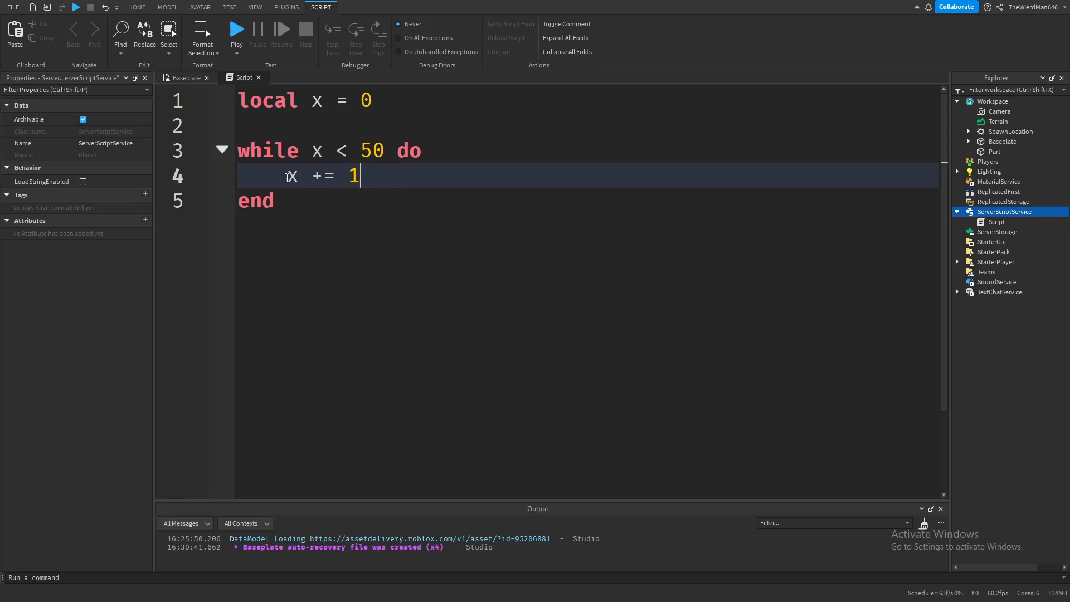
{"action": "left_click_drag", "start_coordinate": [311, 175], "coordinate": [360, 175]}
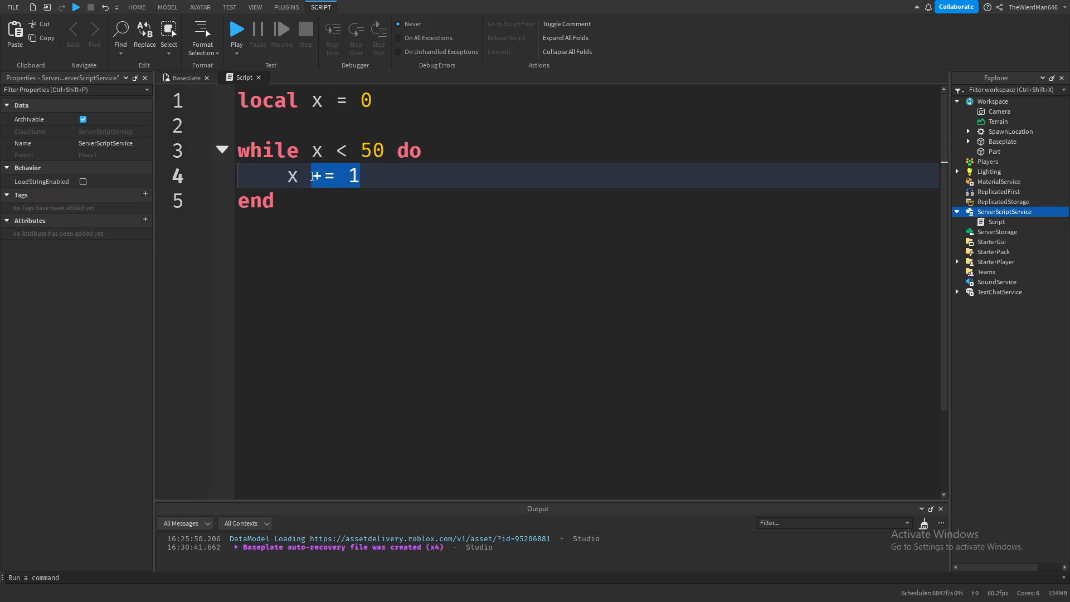
Step: Add print(x) inside the loop and print("While loop has finished!") after its end
{"action": "key", "text": "Enter"}
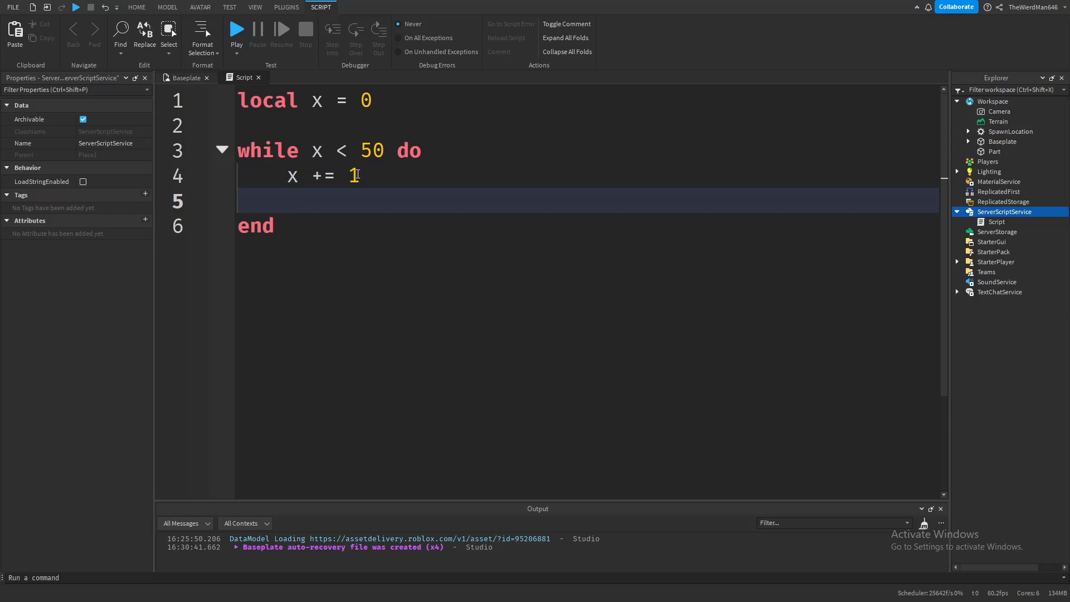
{"action": "type", "text": "print(x)"}
{"action": "type", "text": "print(\""}
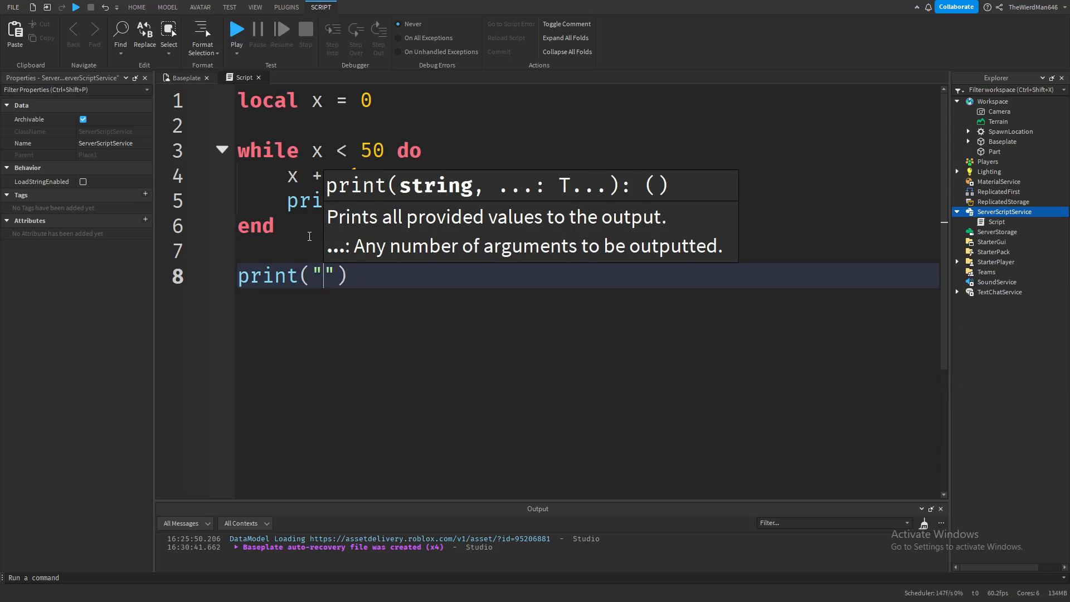
{"action": "type", "text": "While loop has finished!"}
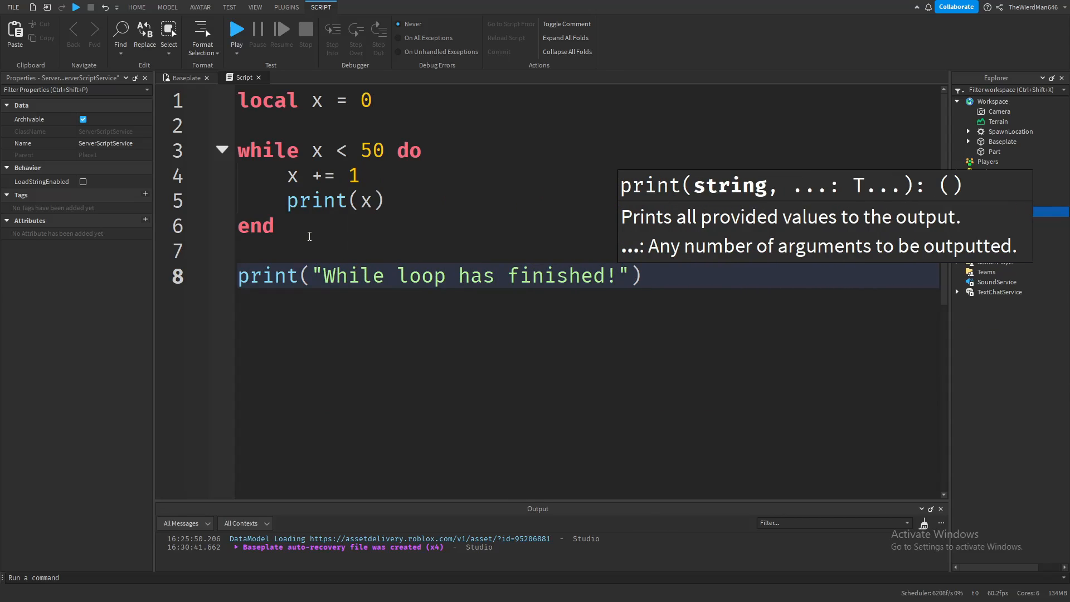
{"action": "left_click_drag", "start_coordinate": [242, 151], "coordinate": [277, 227]}
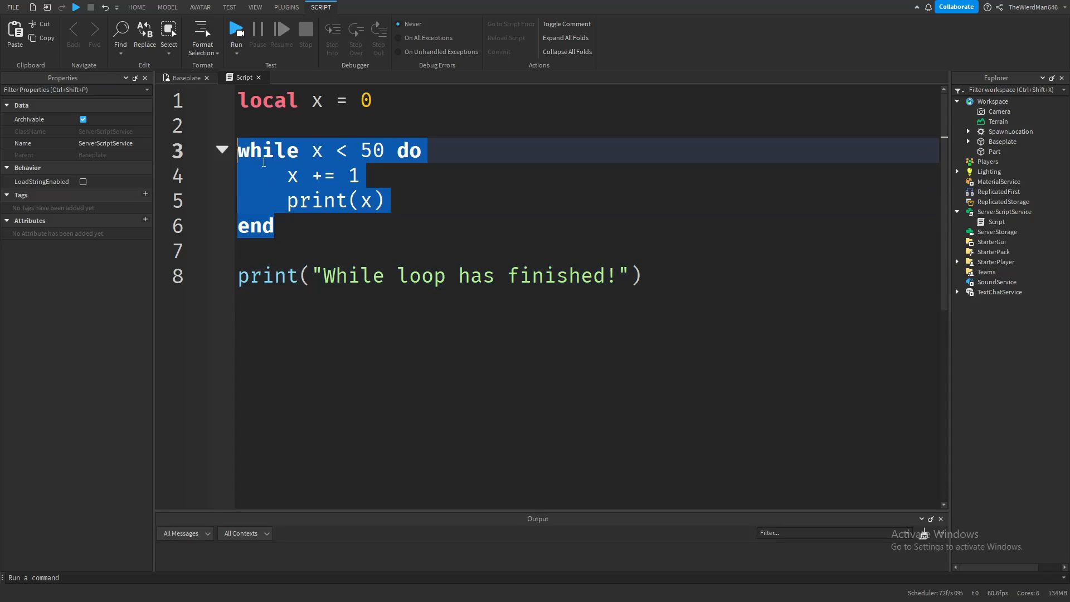
Step: Run the game from the Baseplate view and scroll the Output through the counts to the finished message
{"action": "left_click", "coordinate": [275, 227]}
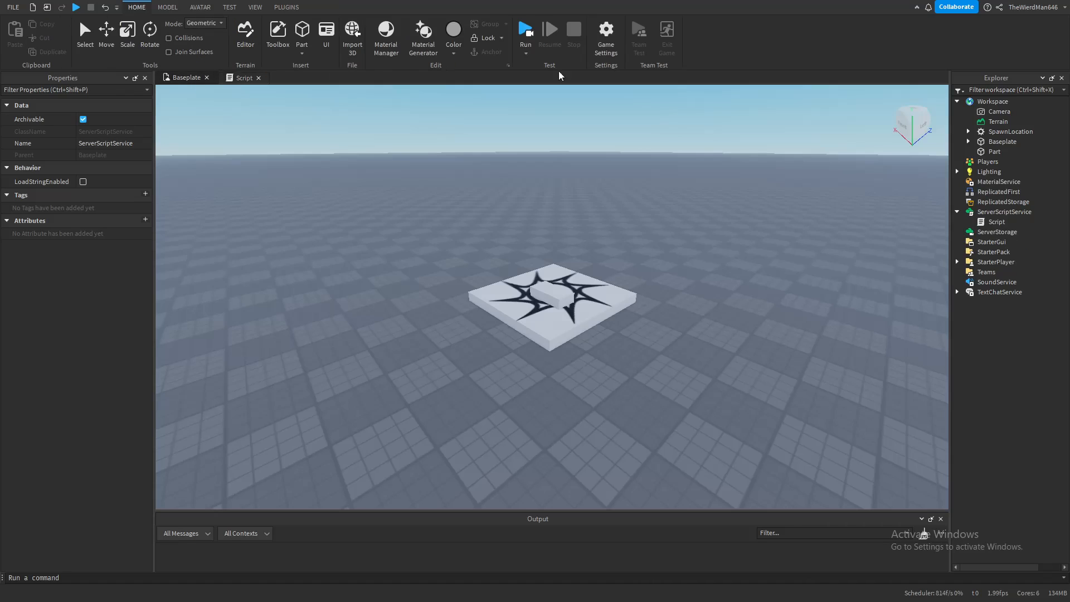
{"action": "left_click", "coordinate": [525, 32]}
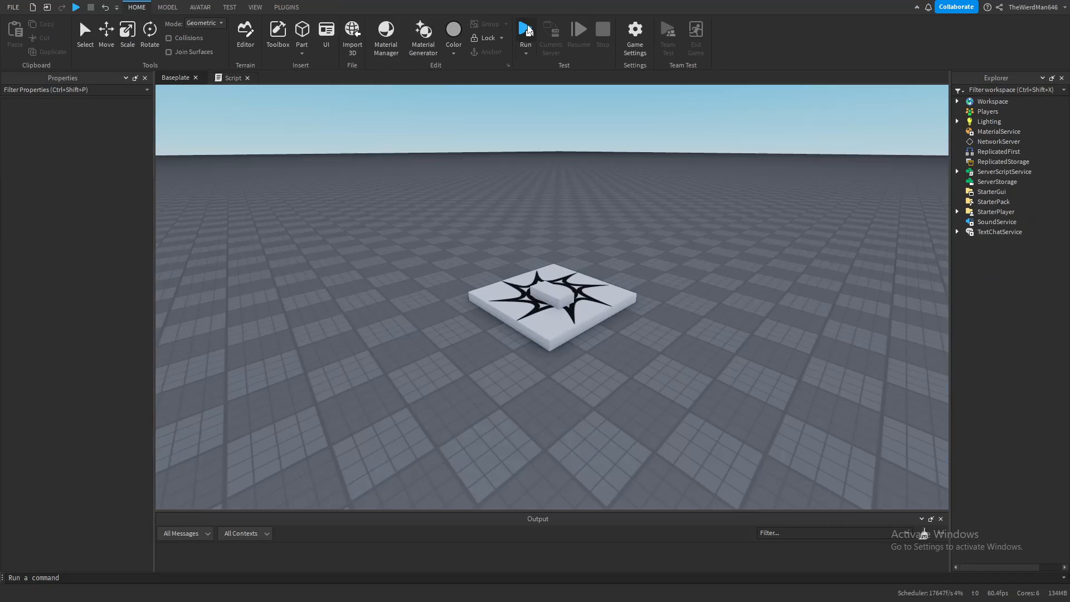
{"action": "left_click", "coordinate": [525, 33]}
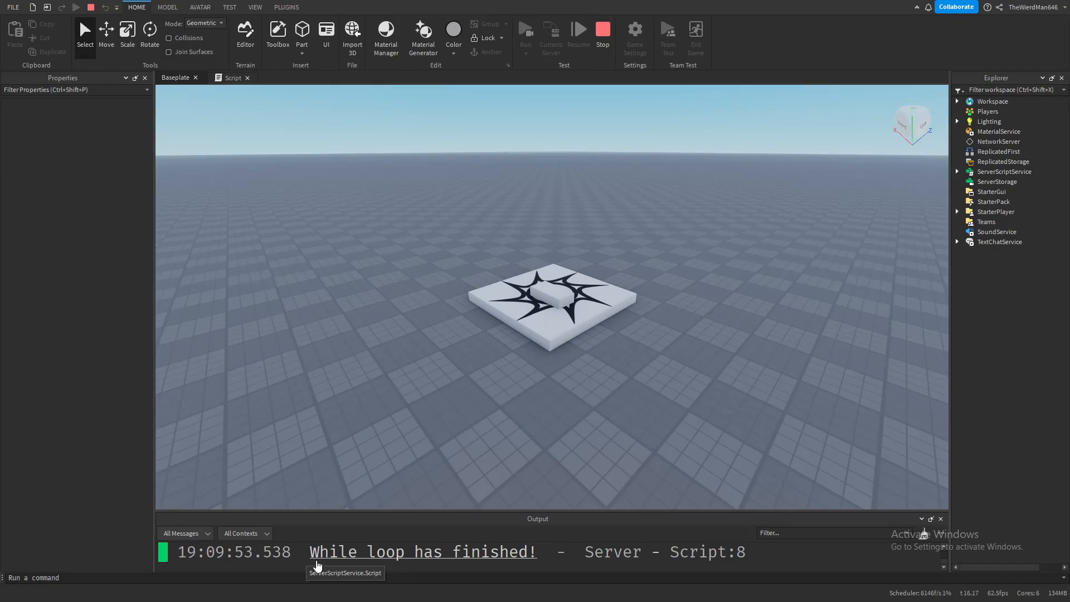
{"action": "mouse_move", "coordinate": [389, 545]}
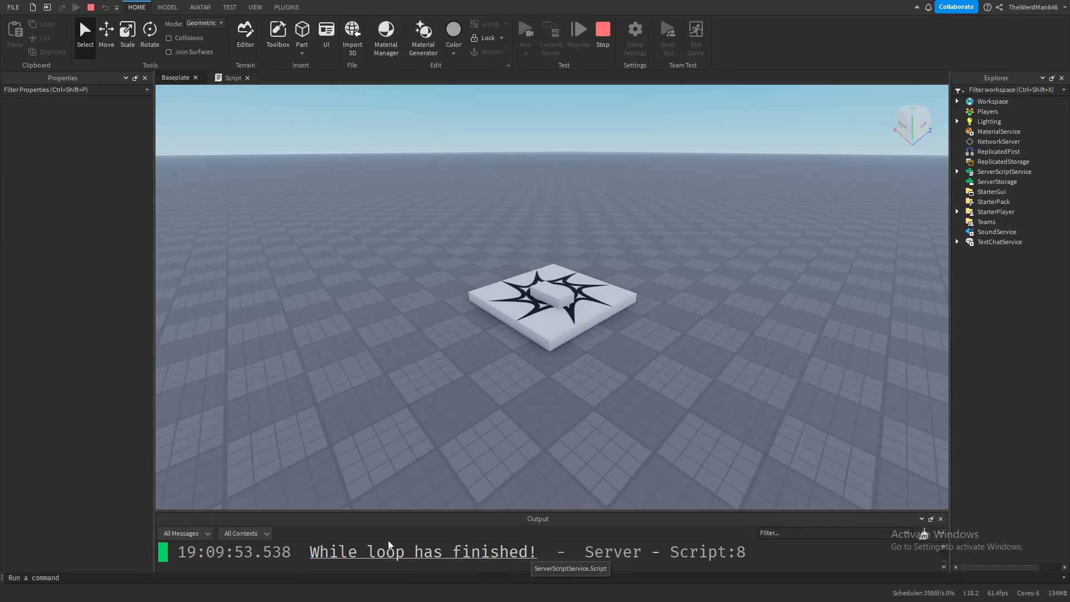
{"action": "mouse_move", "coordinate": [399, 512]}
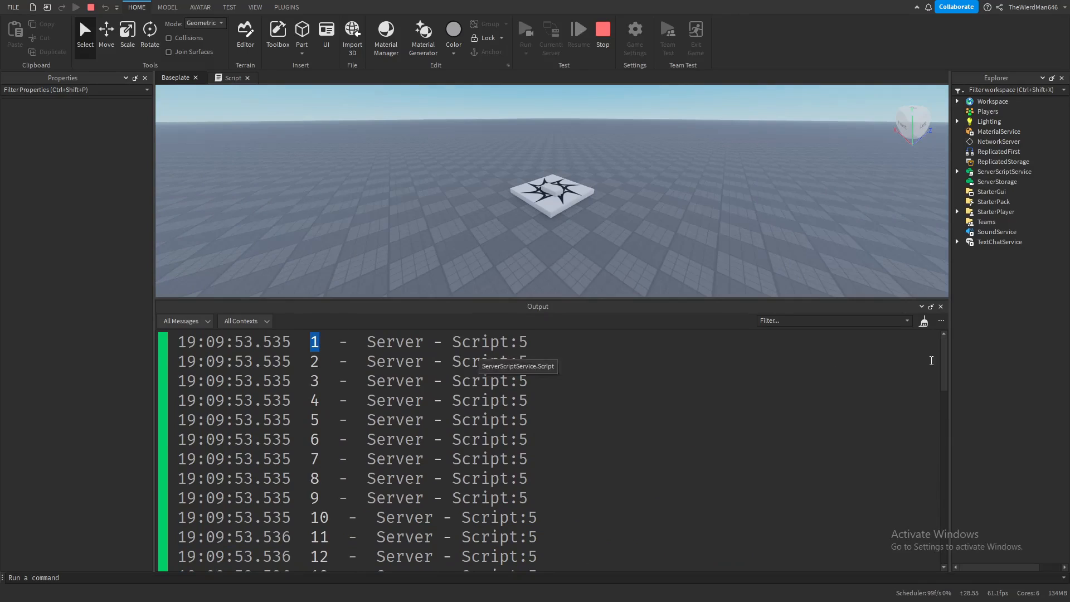
{"action": "scroll", "scroll_direction": "down", "scroll_amount": 3}
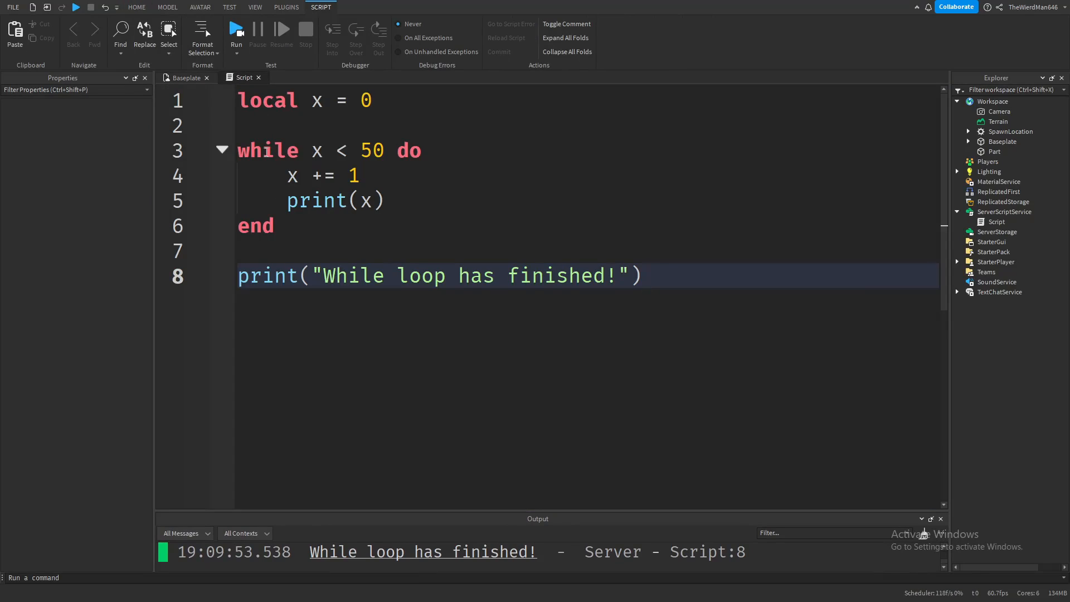
Step: Stop the playtest and step through the loop's lines in the Script, including the x increment
{"action": "double_click", "coordinate": [316, 150]}
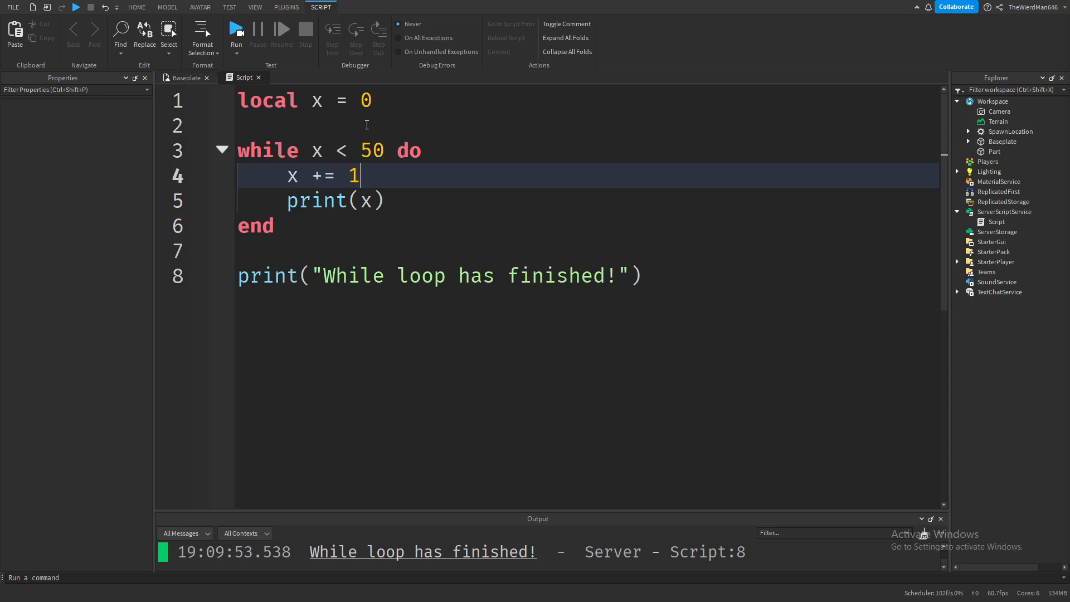
{"action": "left_click", "coordinate": [293, 226]}
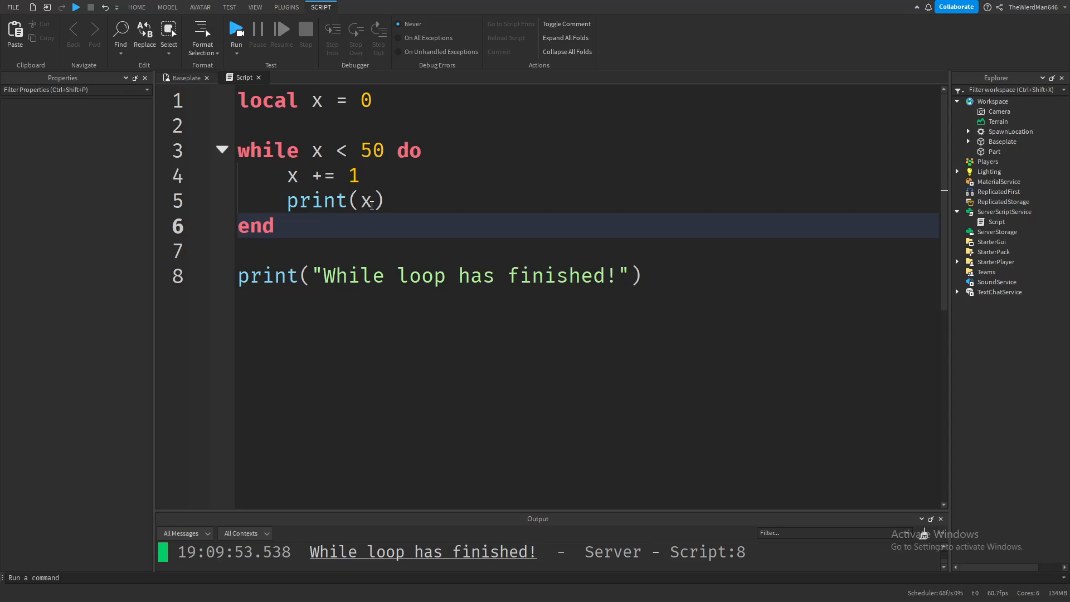
{"action": "mouse_move", "coordinate": [319, 150]}
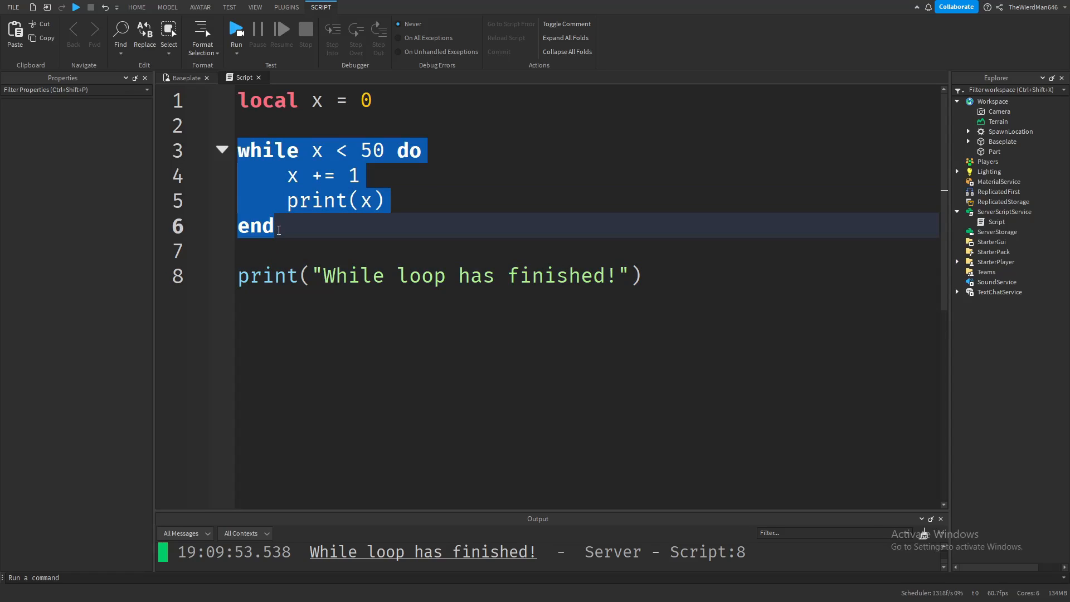
{"action": "left_click", "coordinate": [285, 244]}
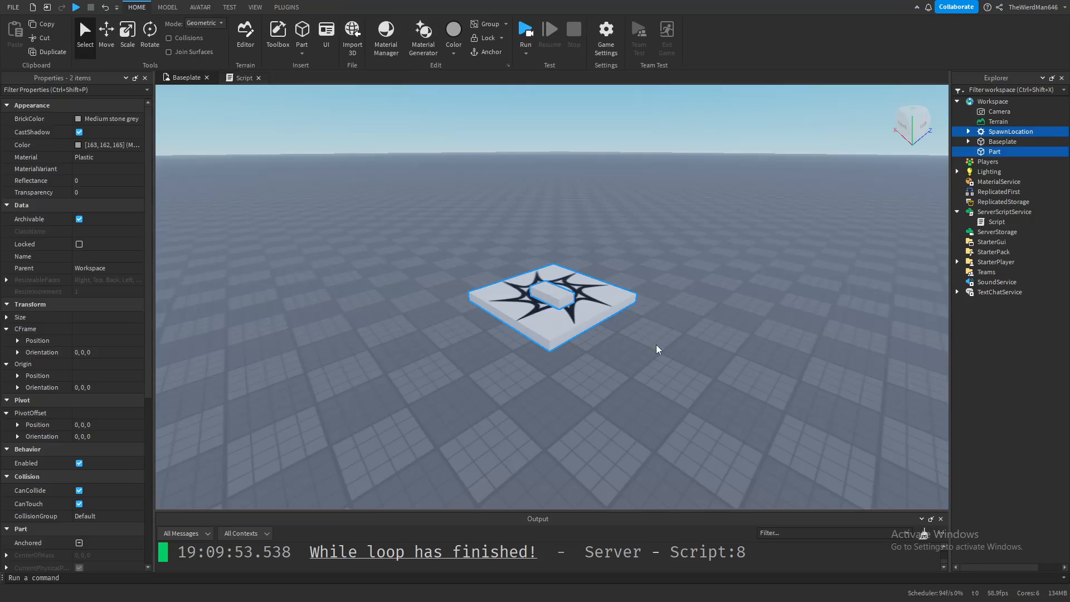
Step: Define local red and blue as BrickColor.new("Really red") and ("Really blue"), then begin a while line
{"action": "left_click", "coordinate": [243, 77]}
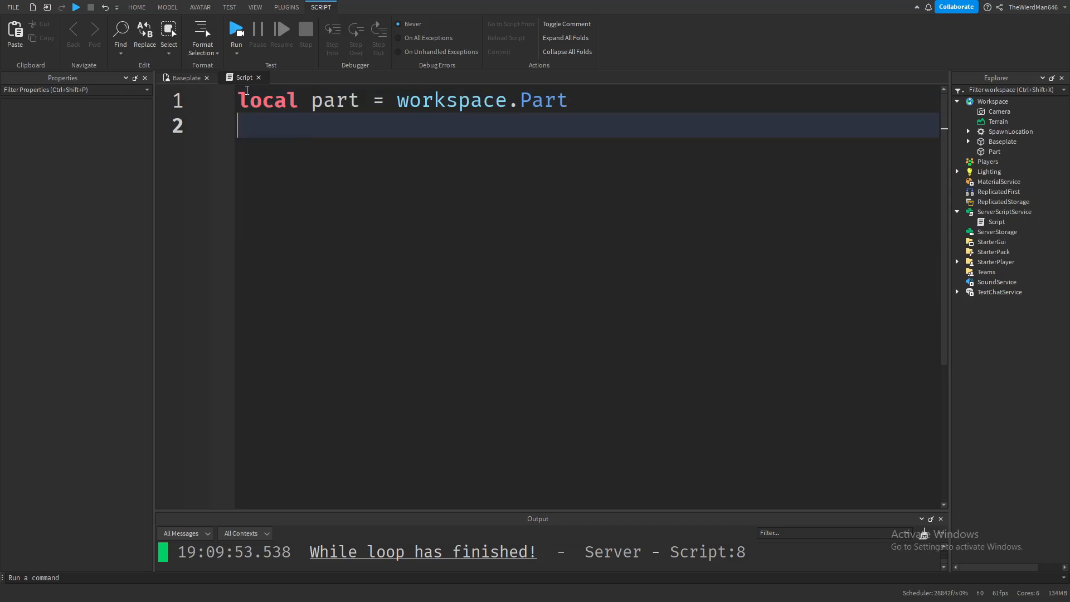
{"action": "type", "text": "local Red ="}
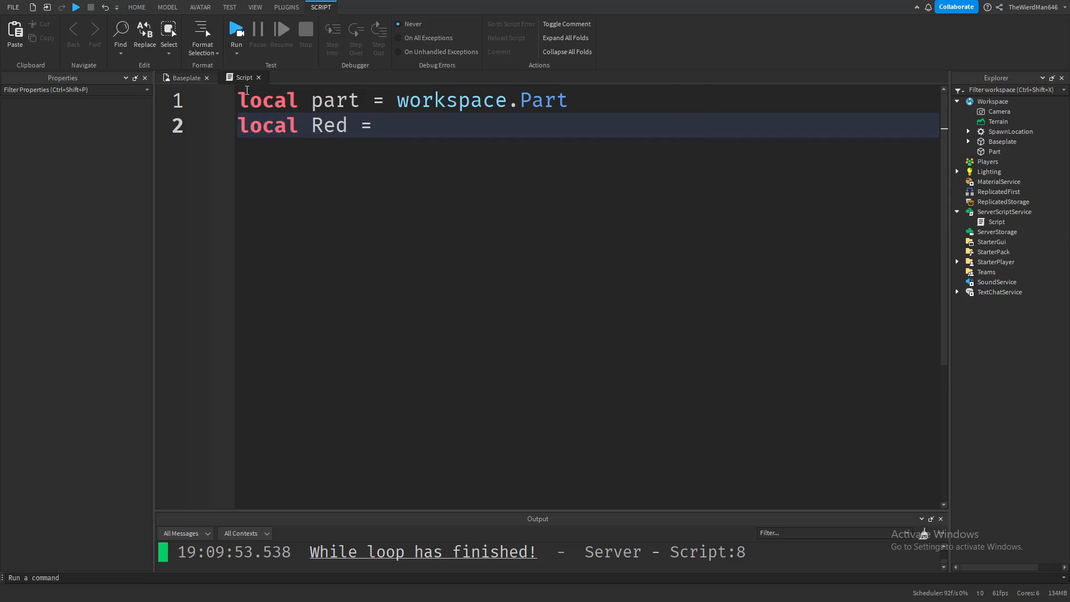
{"action": "type", "text": "BrickColor.new(\"really red"}
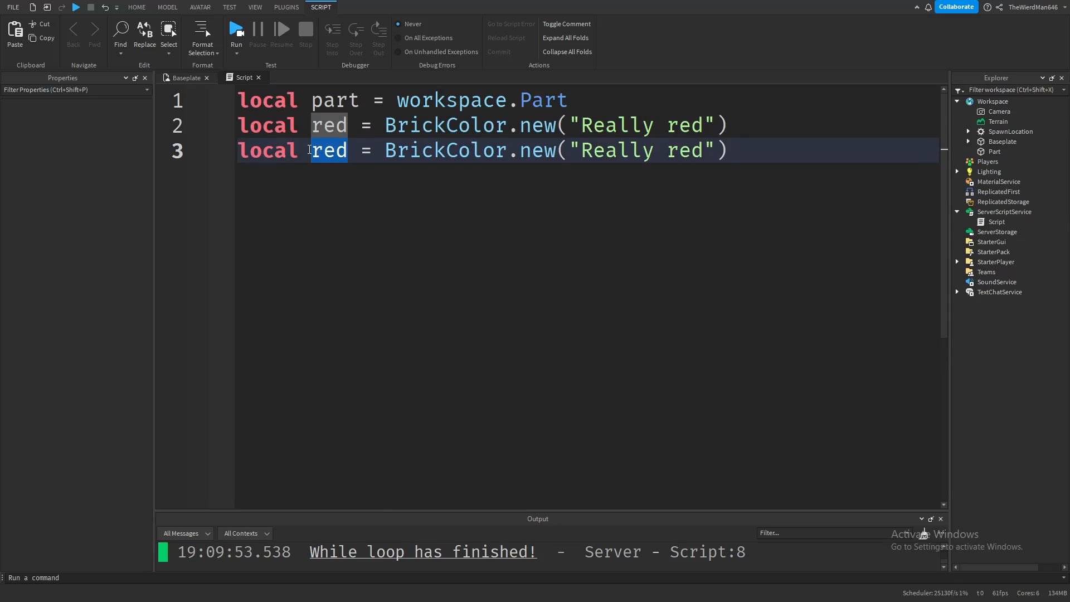
{"action": "type", "text": "blue"}
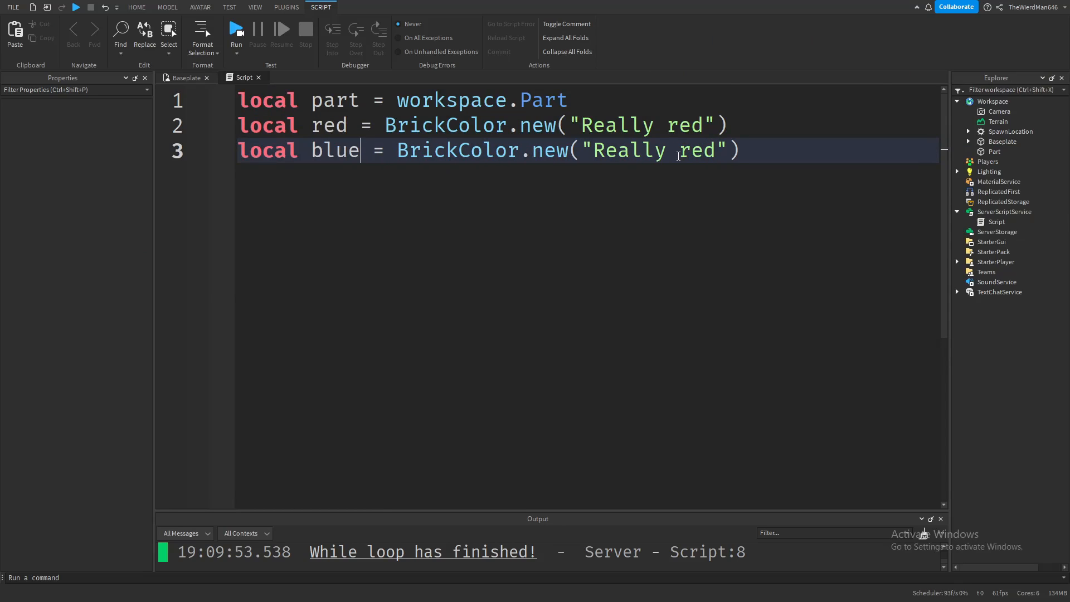
{"action": "type", "text": "blue"}
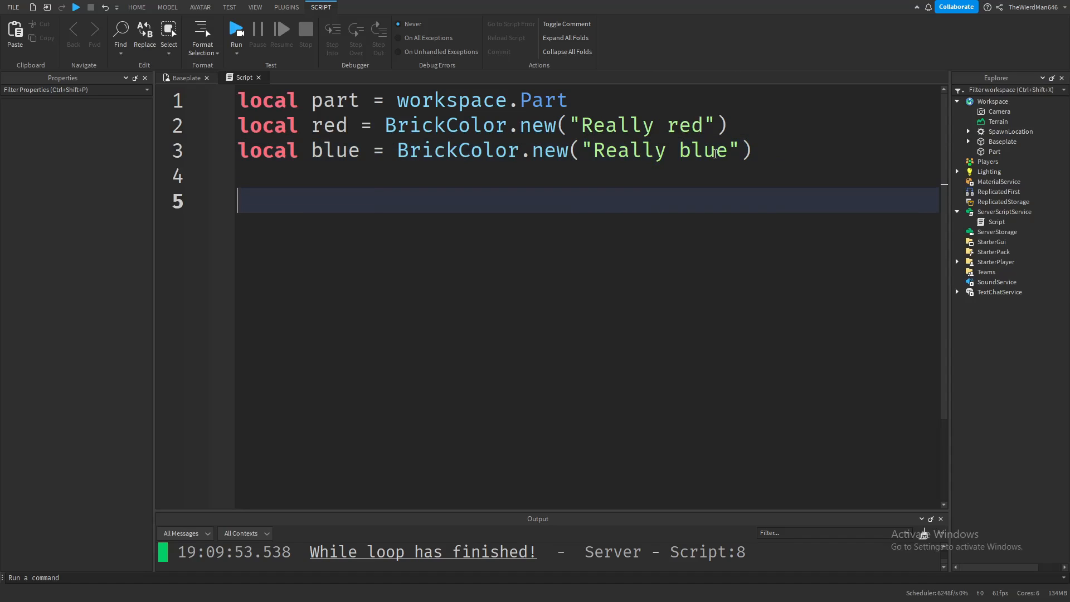
{"action": "type", "text": "while"}
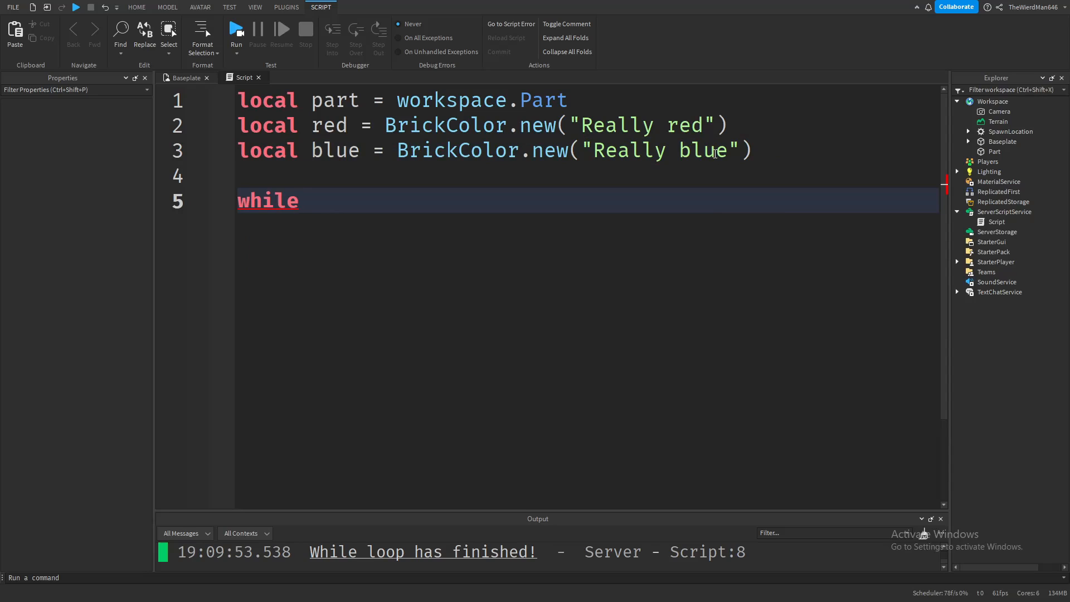
Step: Complete 'while true do' and write the condition 'if part.BrickColor ~= red then'
{"action": "type", "text": "true"}
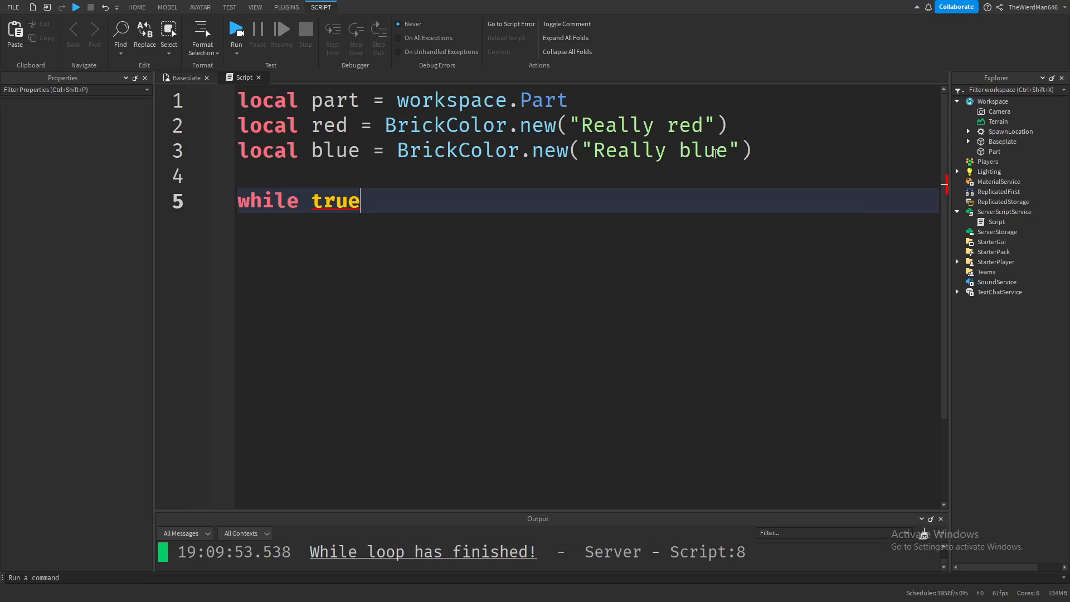
{"action": "mouse_move", "coordinate": [729, 177]}
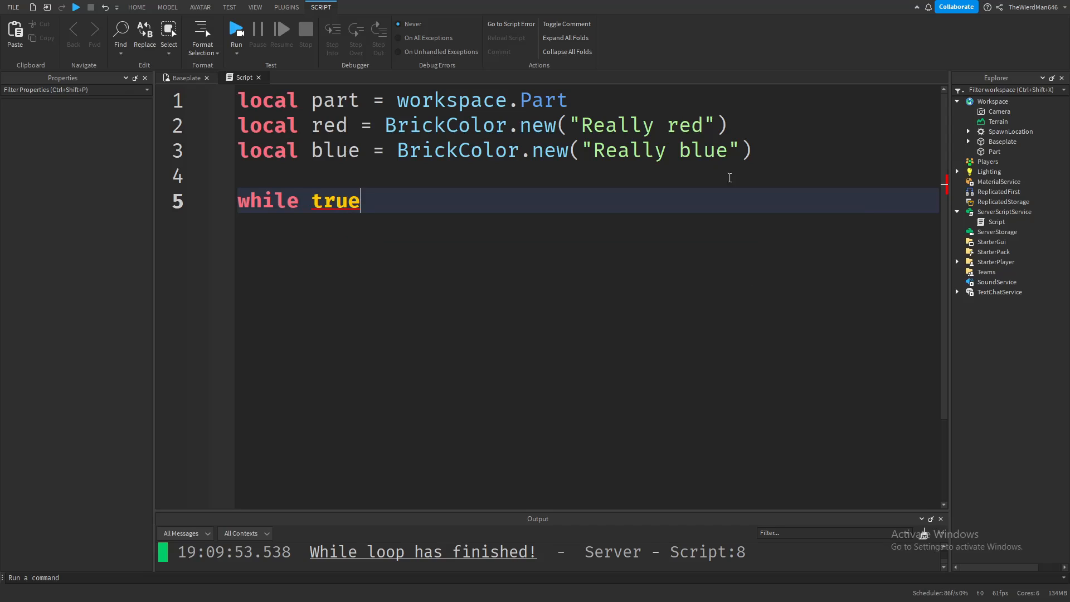
{"action": "double_click", "coordinate": [335, 200]}
{"action": "type", "text": " do"}
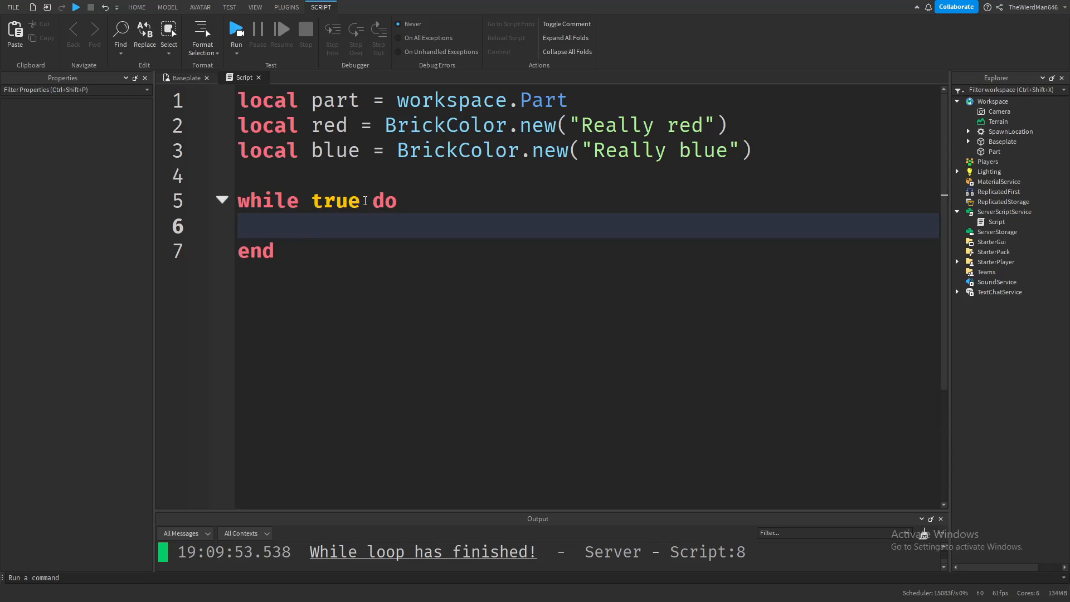
{"action": "type", "text": "if"}
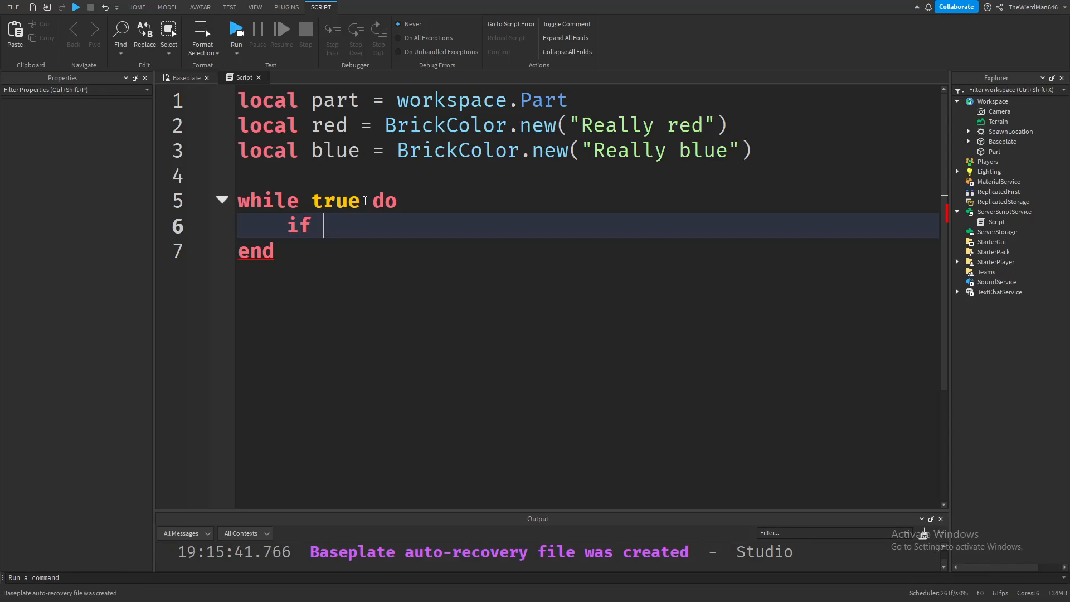
{"action": "type", "text": "part.BrickColor"}
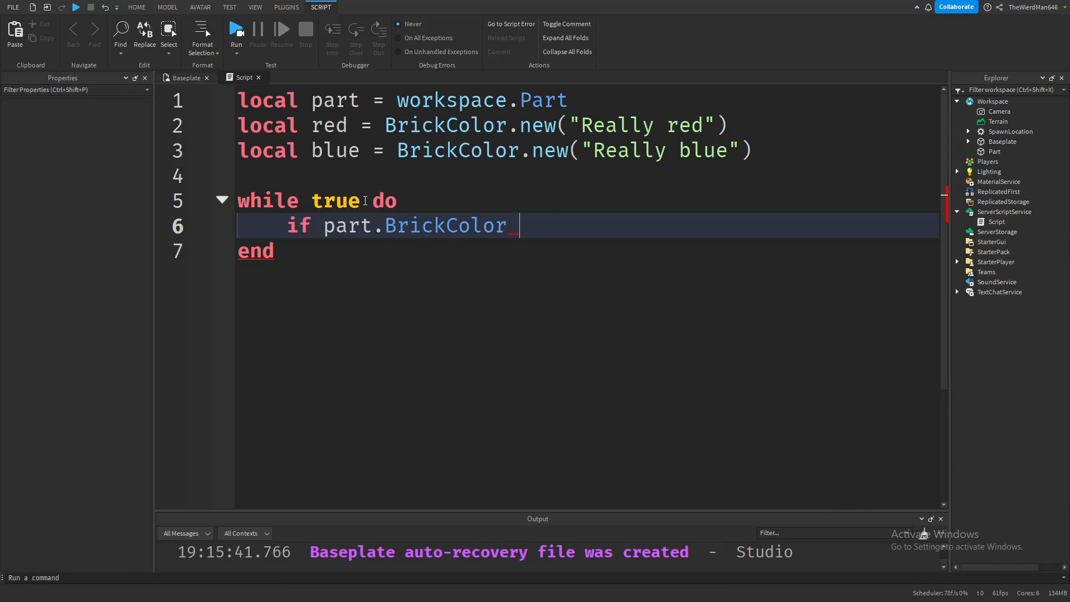
{"action": "type", "text": "~="}
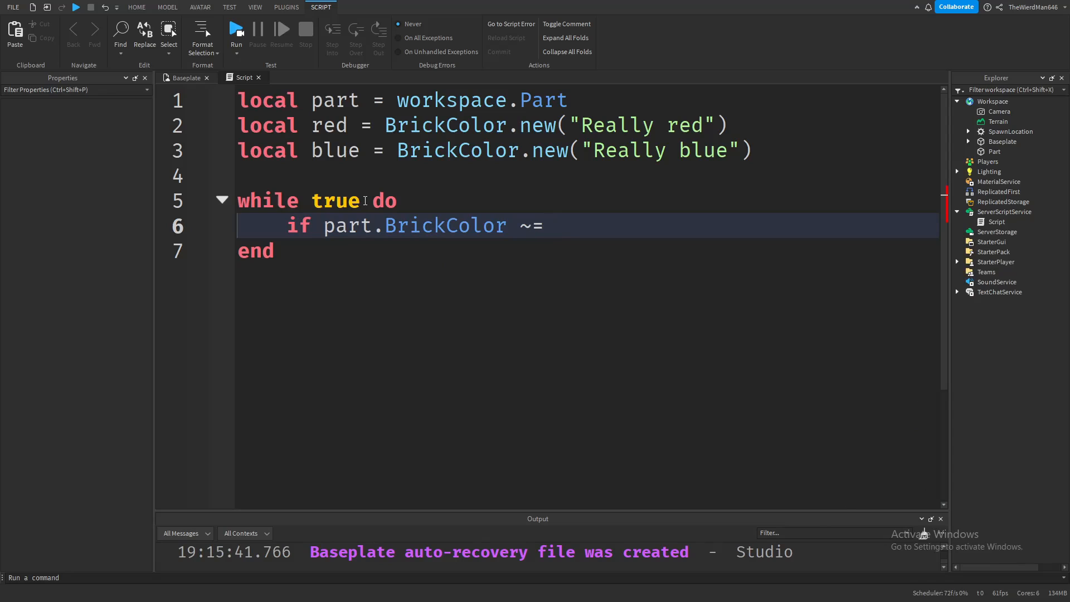
{"action": "type", "text": "red then"}
{"action": "type", "text": "par"}
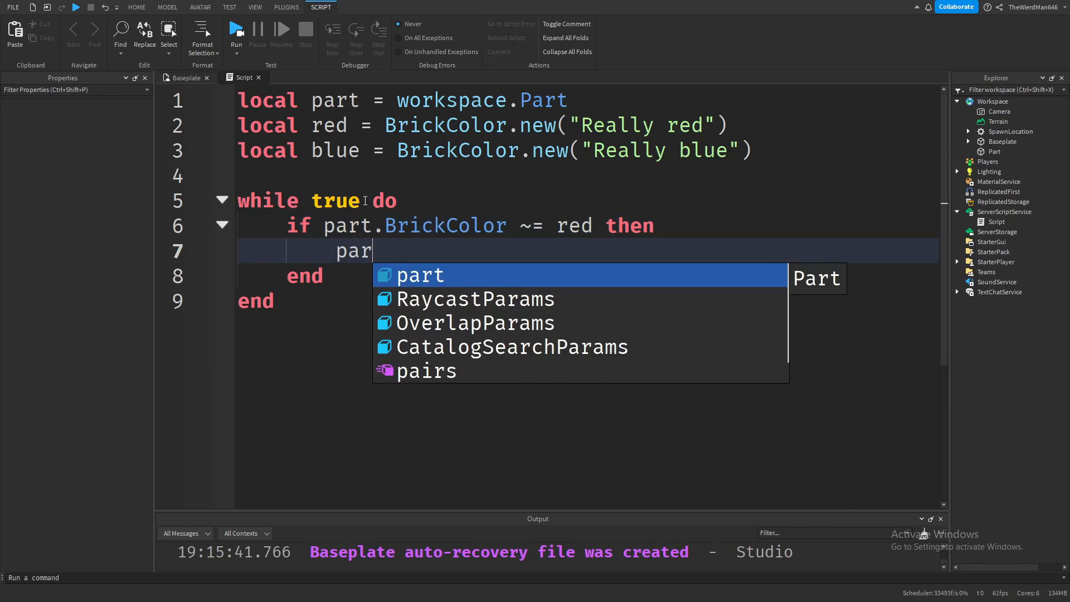
Step: Set part.BrickColor = red in that branch, then an 'elseif ~= blue then' branch assigning blue
{"action": "type", "text": "t.BrickColor = red"}
{"action": "type", "text": "elseif part.BrickColor"}
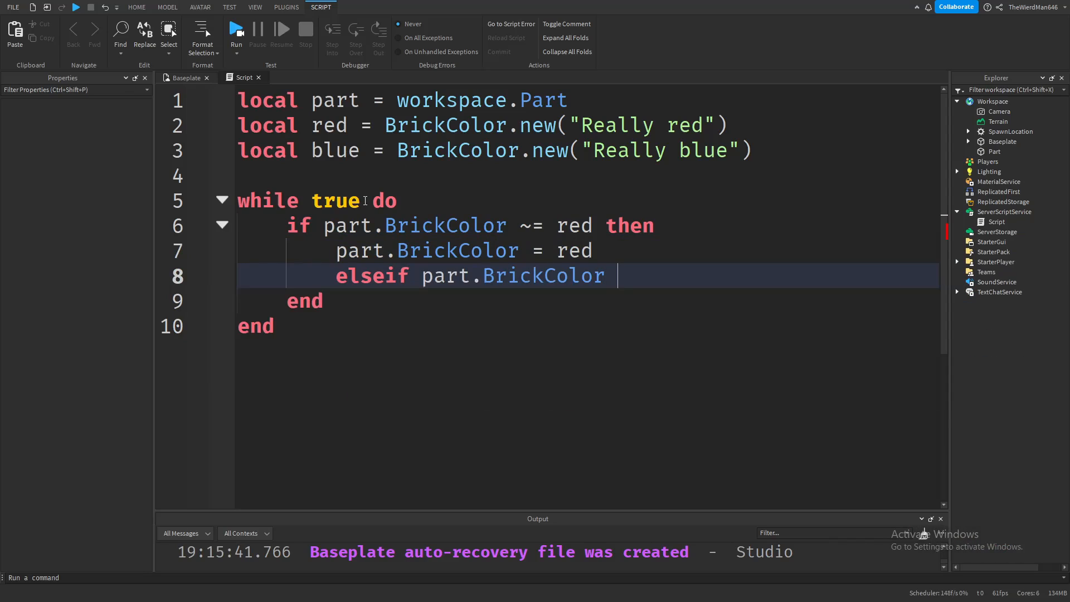
{"action": "type", "text": "~= blue th"}
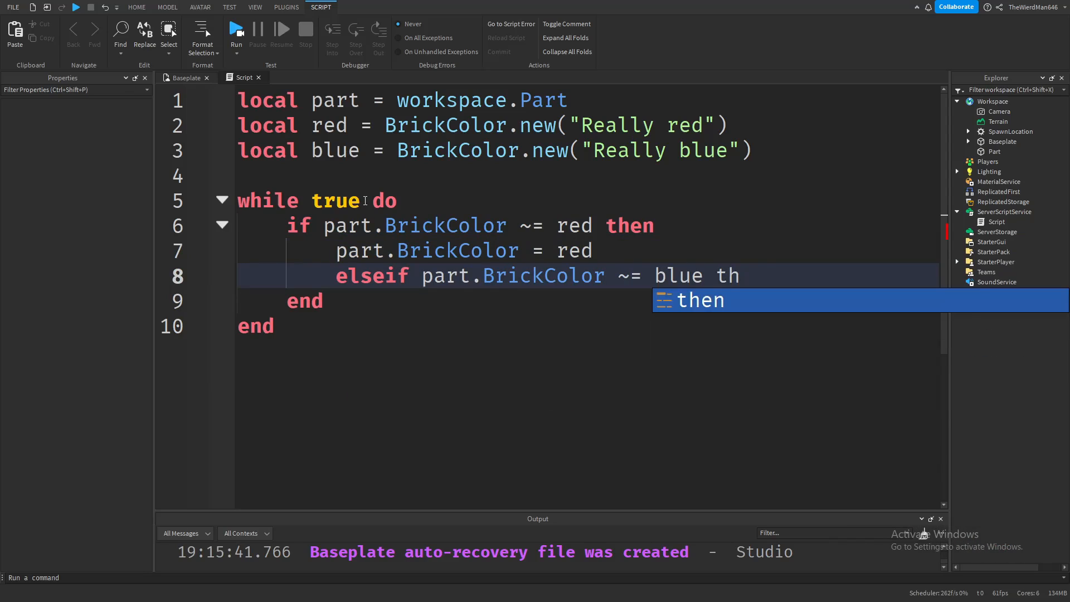
{"action": "type", "text": "part.br"}
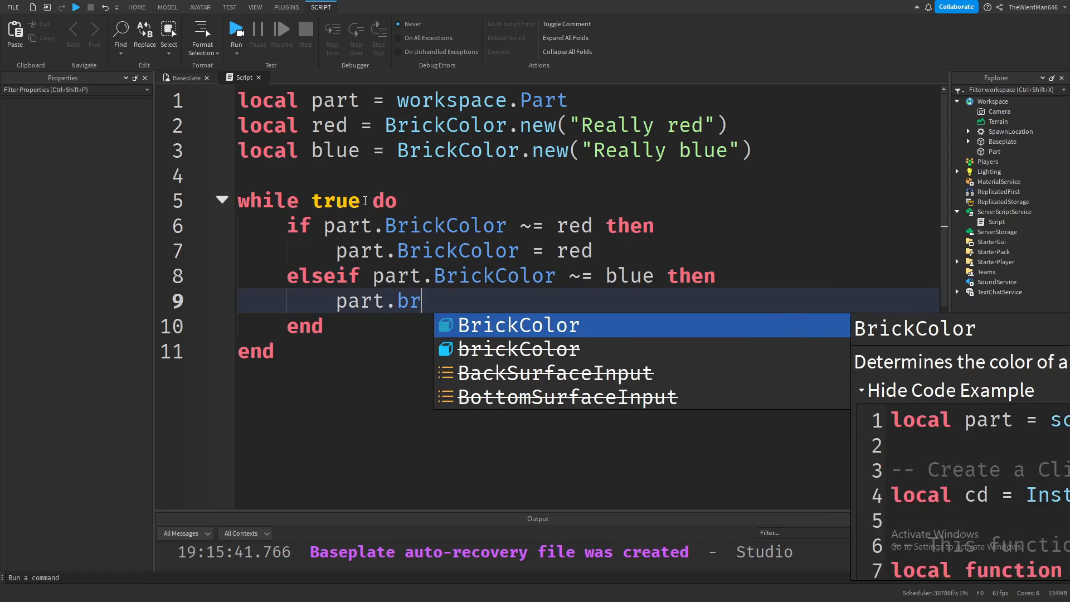
{"action": "type", "text": "BrickColor = blue"}
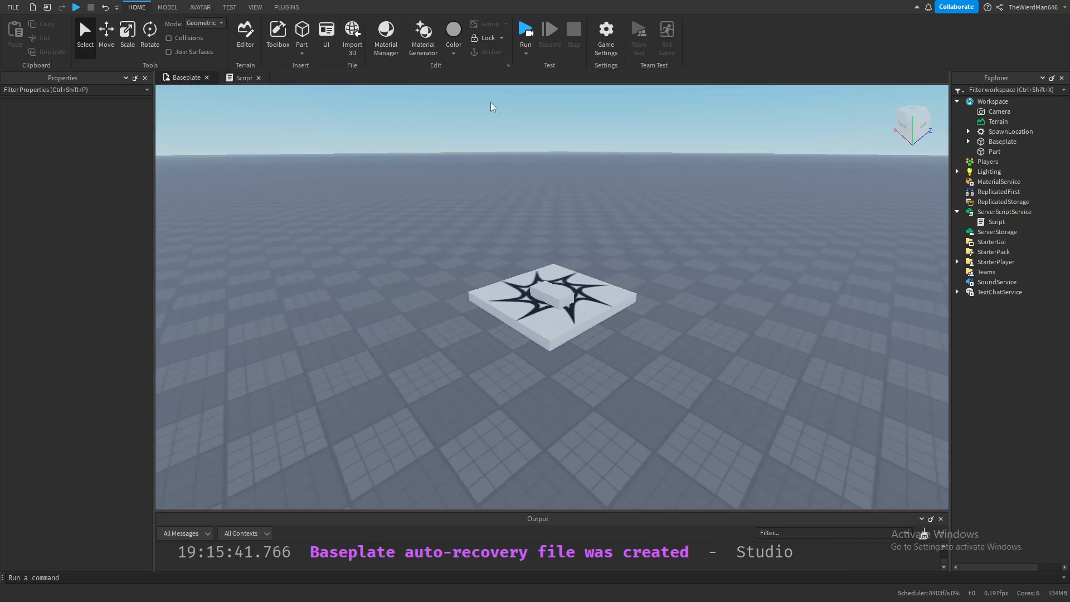
Step: Start a playtest from the Home toolbar so the part on the baseplate turns blue
{"action": "left_click", "coordinate": [525, 32]}
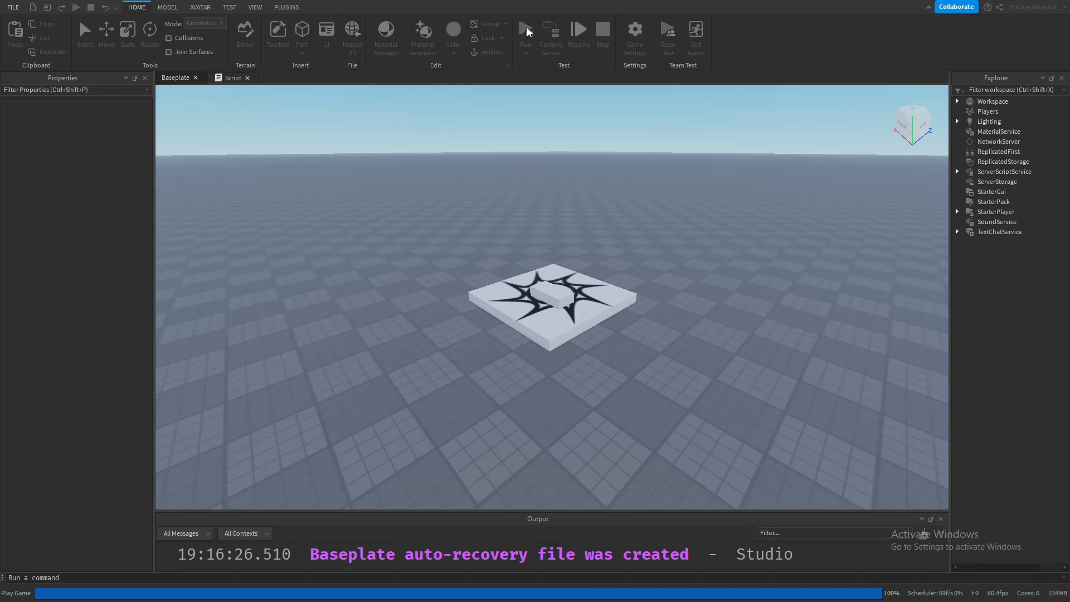
{"action": "left_click", "coordinate": [525, 29]}
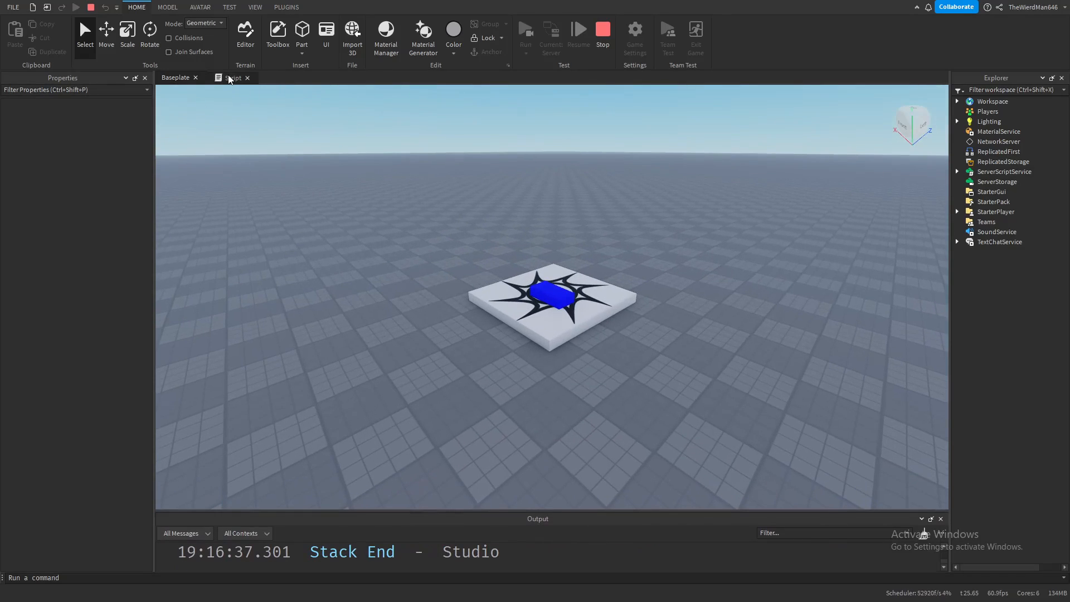
Step: Add a task.wait pause after the if block's end so each loop pass waits, then stop the playtest
{"action": "left_click", "coordinate": [234, 77]}
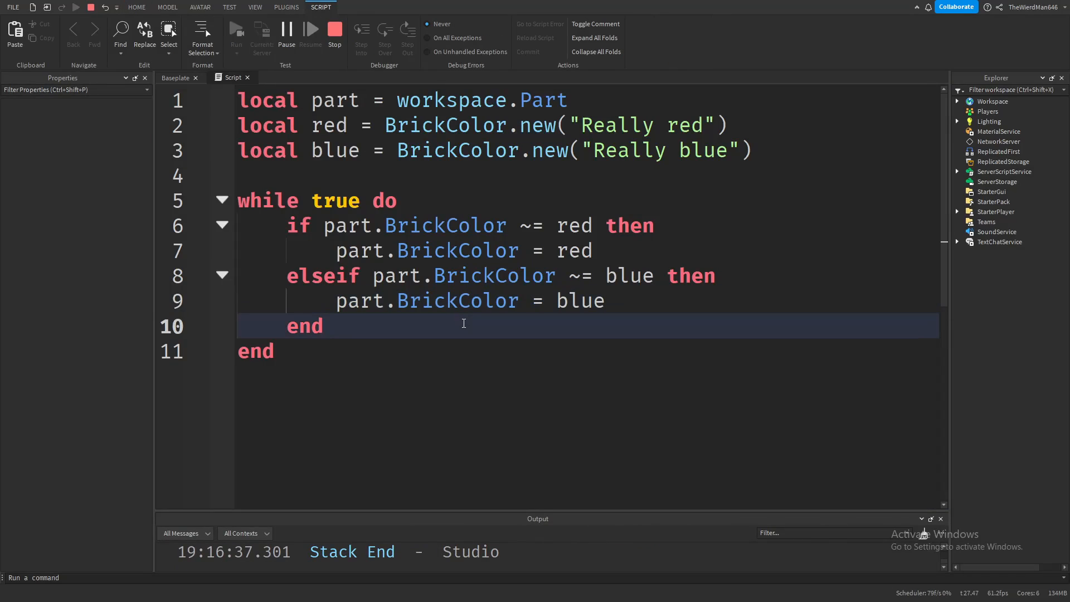
{"action": "key", "text": "enter"}
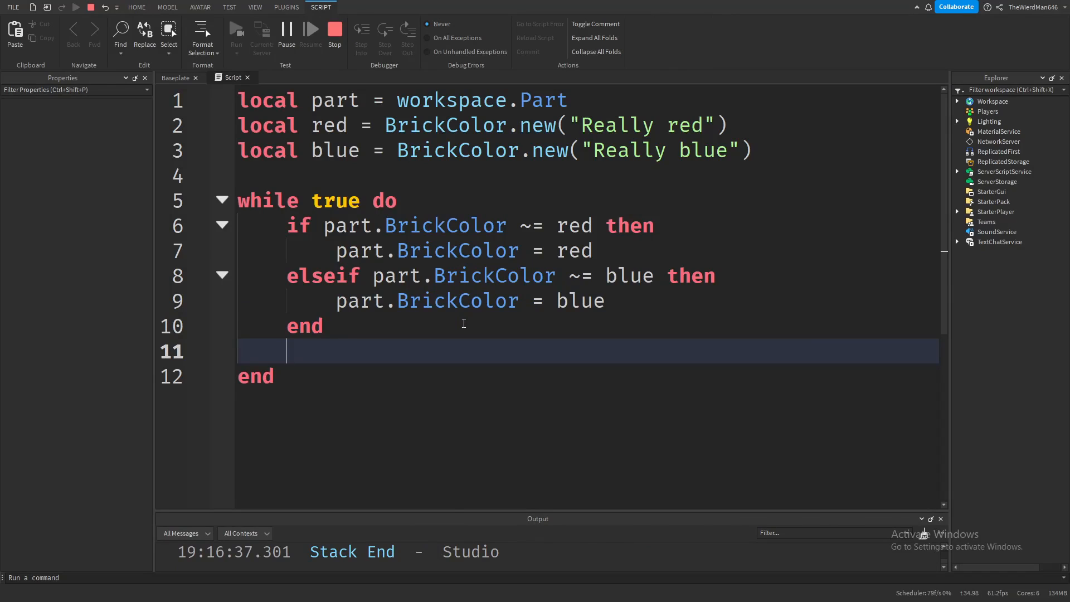
{"action": "type", "text": "task.wait"}
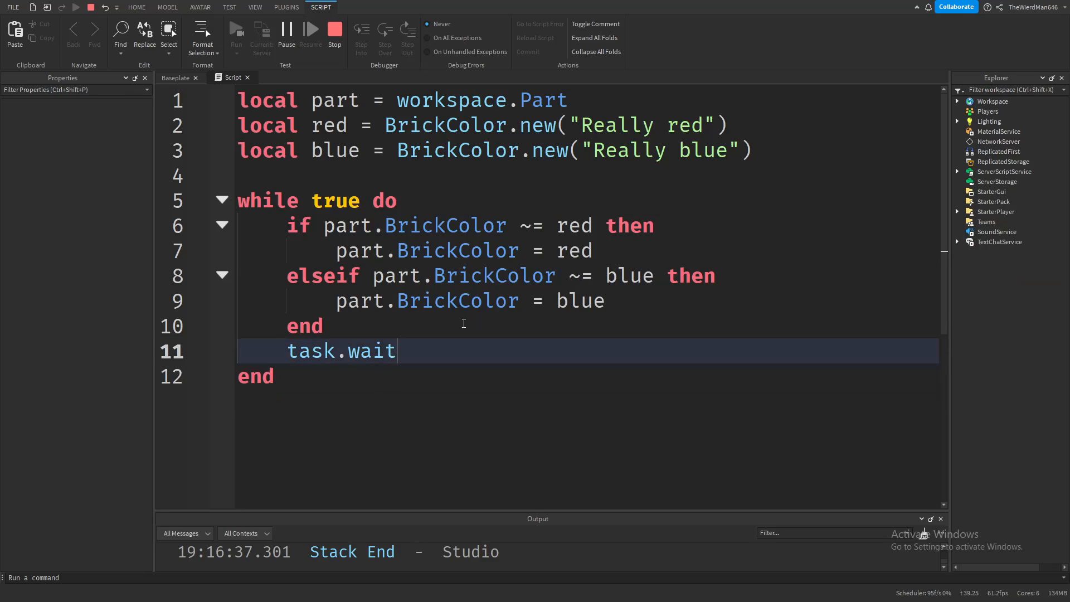
{"action": "type", "text": "(1)"}
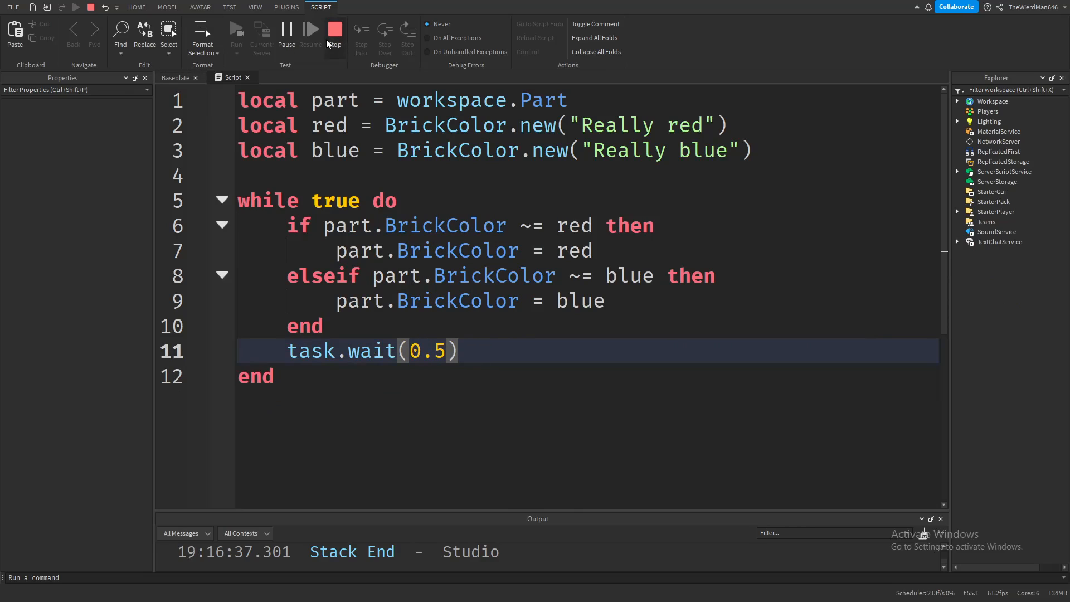
{"action": "left_click", "coordinate": [334, 32]}
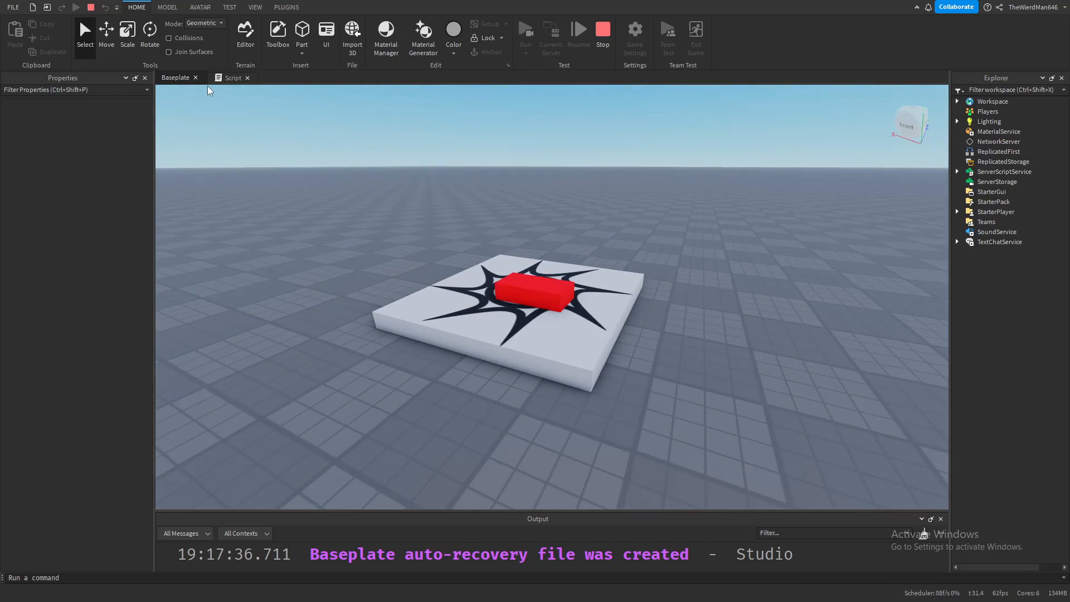
{"action": "mouse_move", "coordinate": [235, 91]}
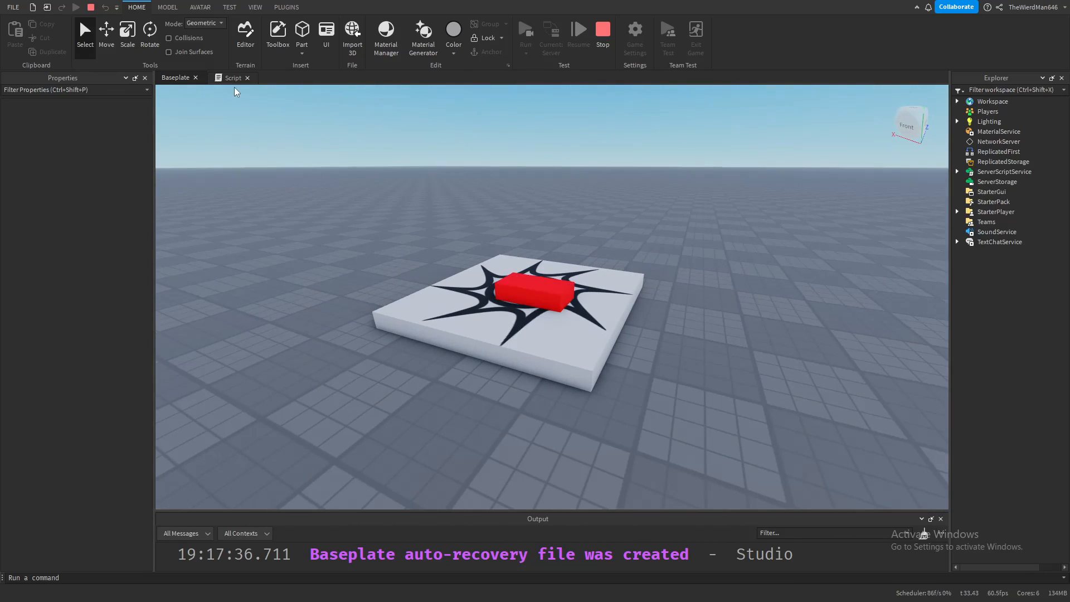